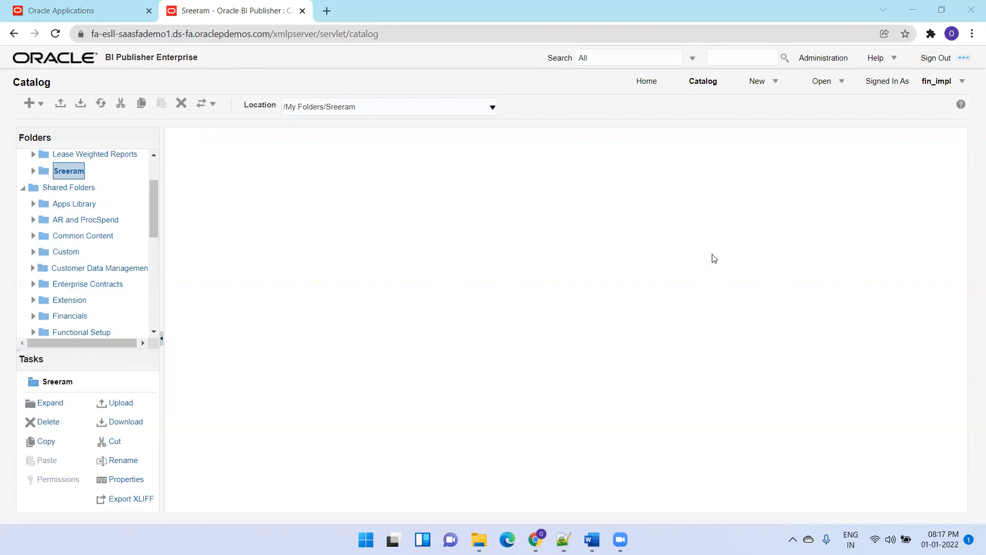
{"action": "mouse_move", "coordinate": [574, 290]}
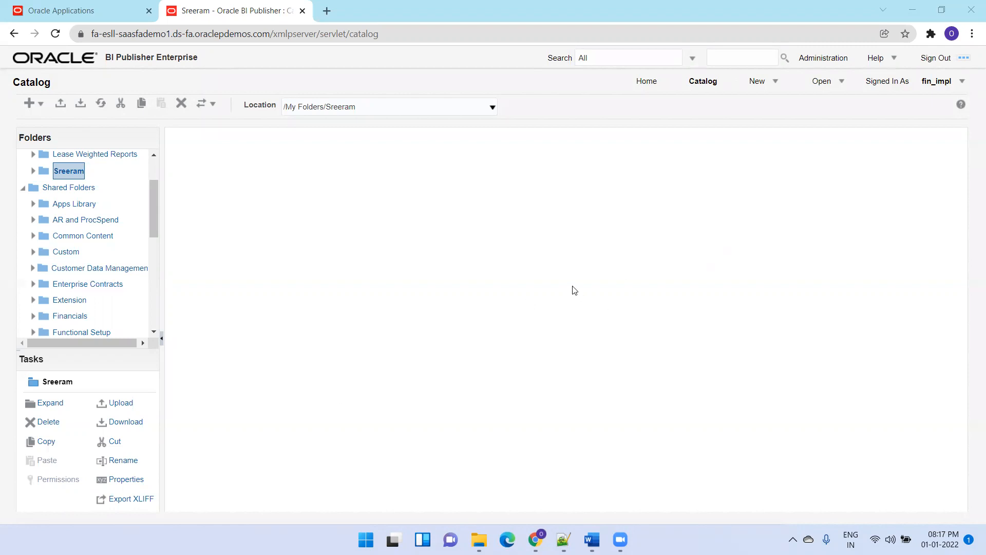
{"action": "mouse_move", "coordinate": [496, 158]}
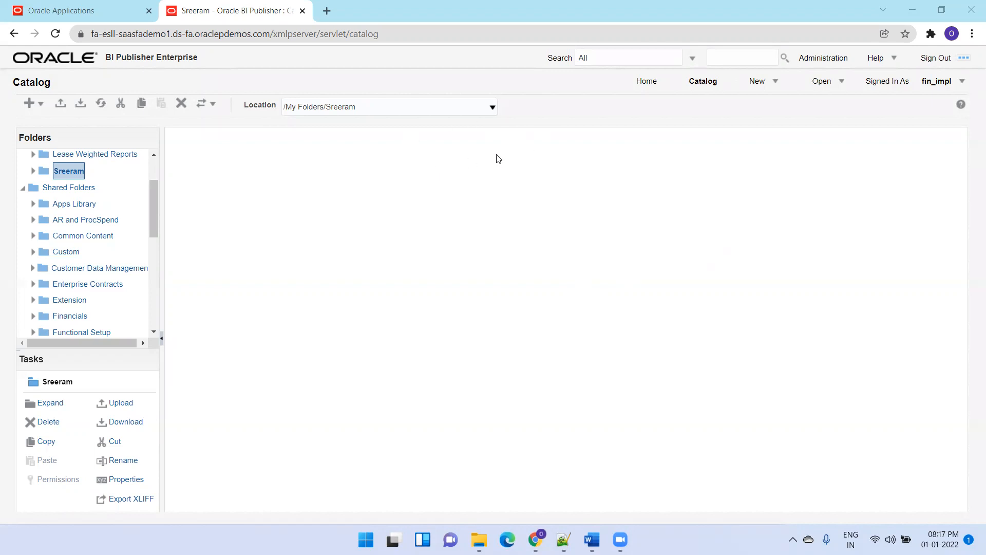
{"action": "mouse_move", "coordinate": [762, 101]}
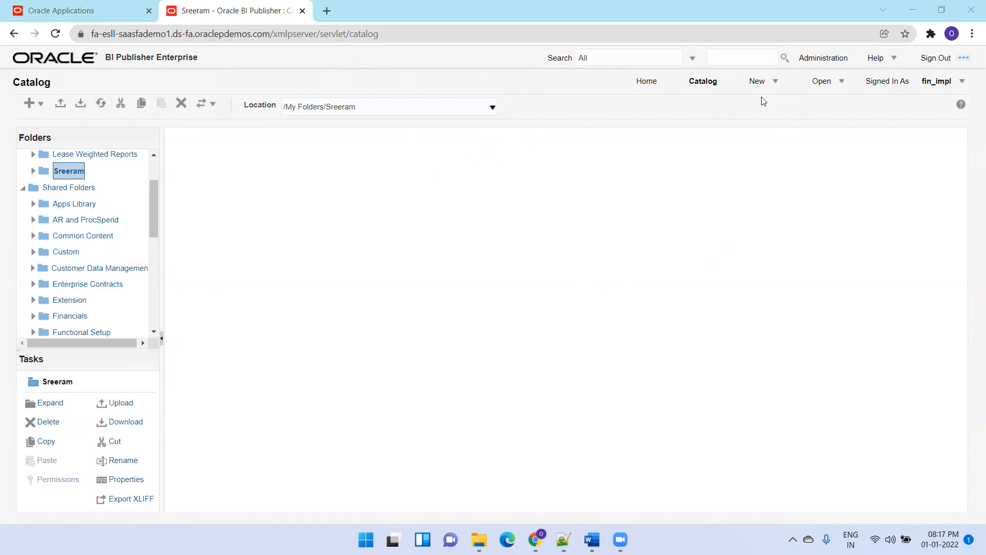
Step: Choose Data Model from the New menu to start an untitled data model
{"action": "left_click", "coordinate": [757, 80]}
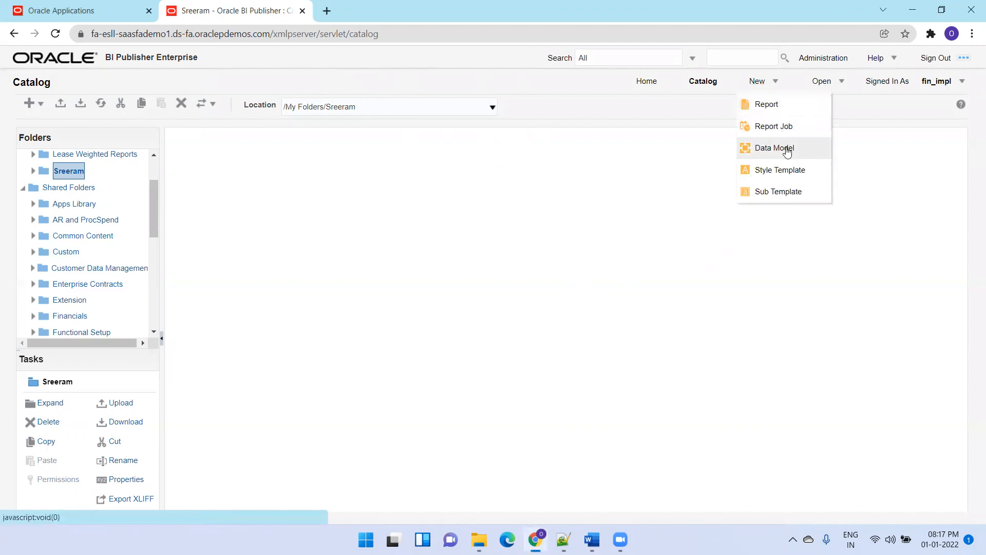
{"action": "left_click", "coordinate": [772, 148]}
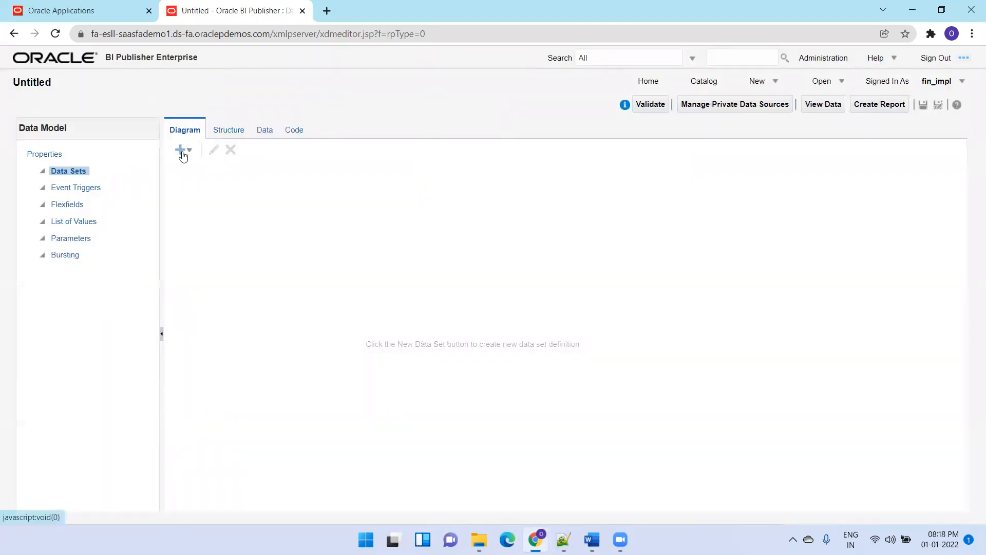
{"action": "mouse_move", "coordinate": [923, 105]}
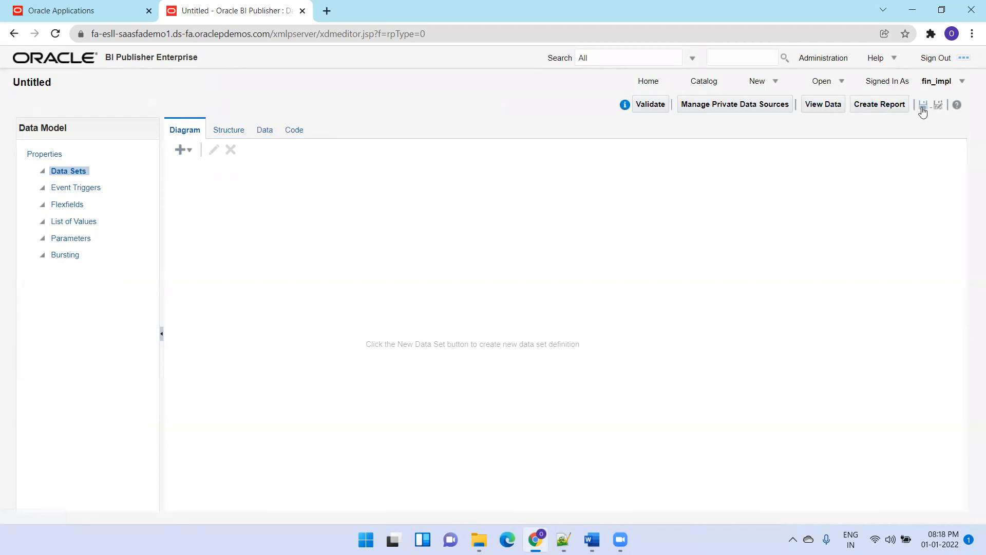
Step: Save the empty data model in the Sreeram folder under the name XXPartyDM
{"action": "left_click", "coordinate": [922, 104]}
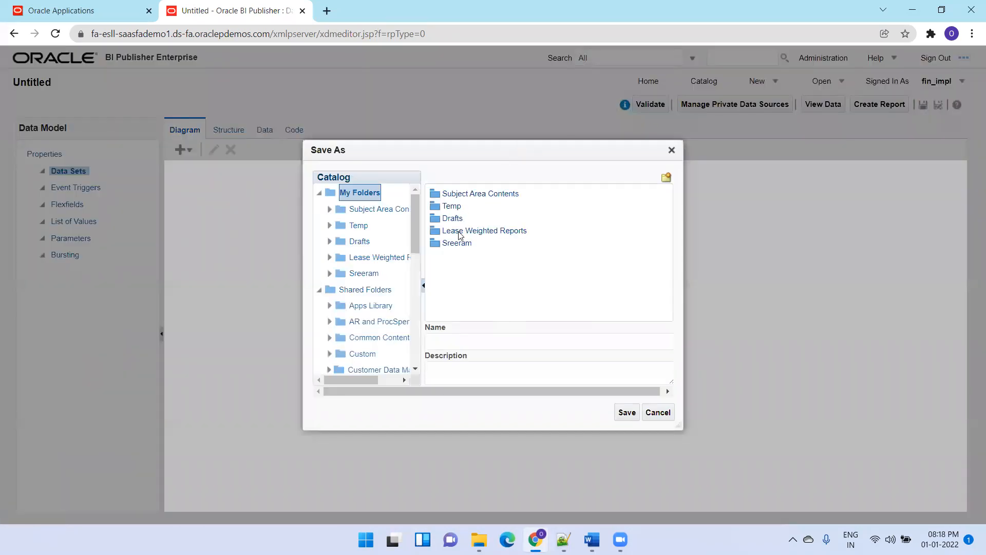
{"action": "left_click", "coordinate": [364, 272]}
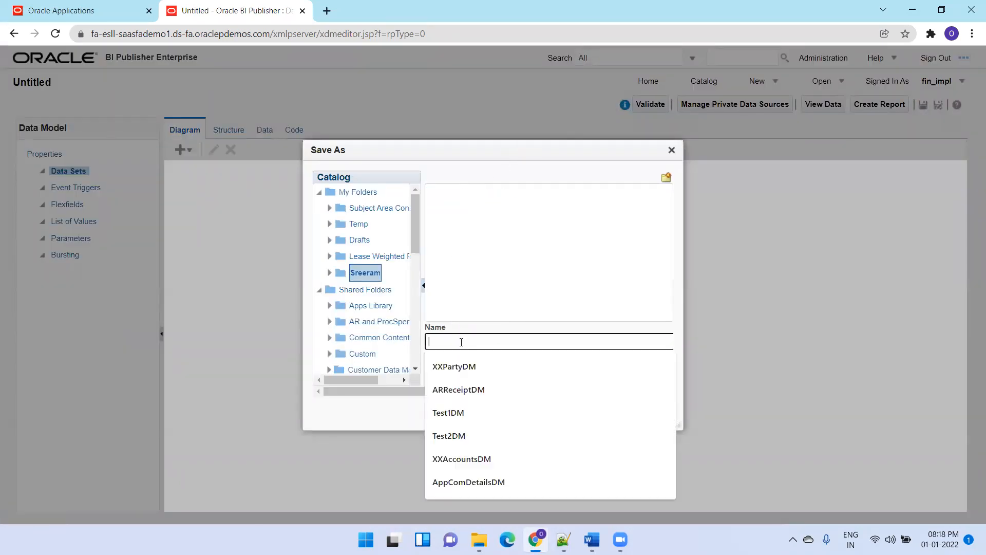
{"action": "type", "text": "XX"}
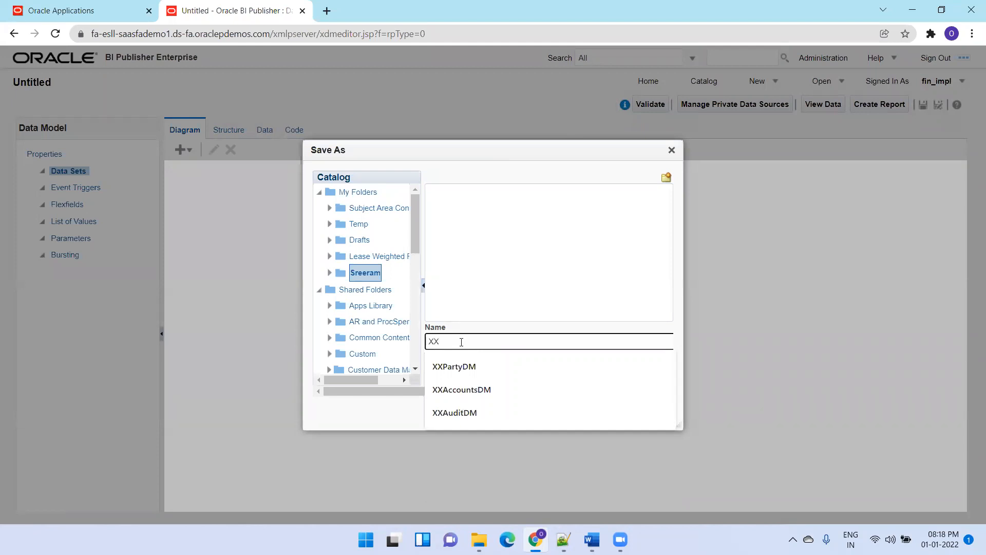
{"action": "left_click", "coordinate": [453, 367]}
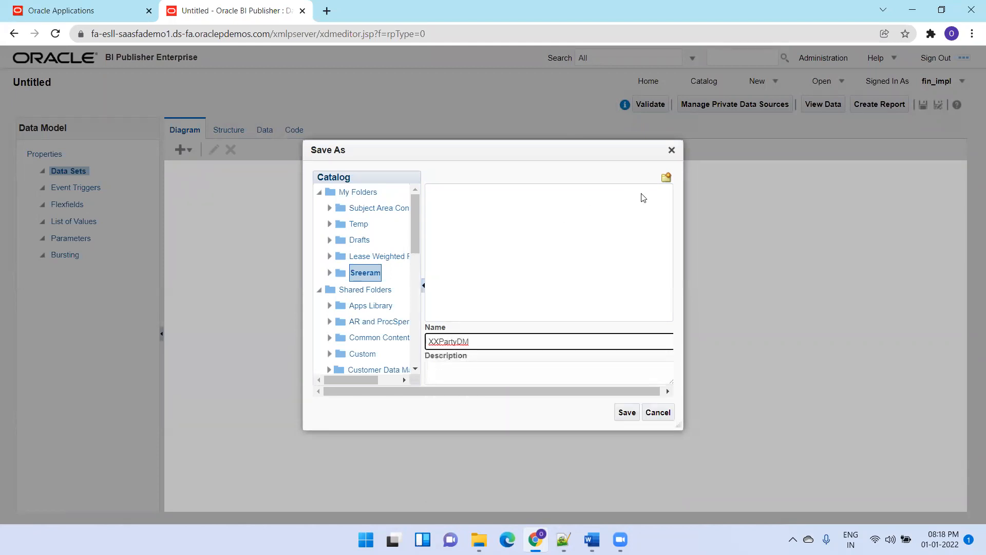
{"action": "mouse_move", "coordinate": [389, 266]}
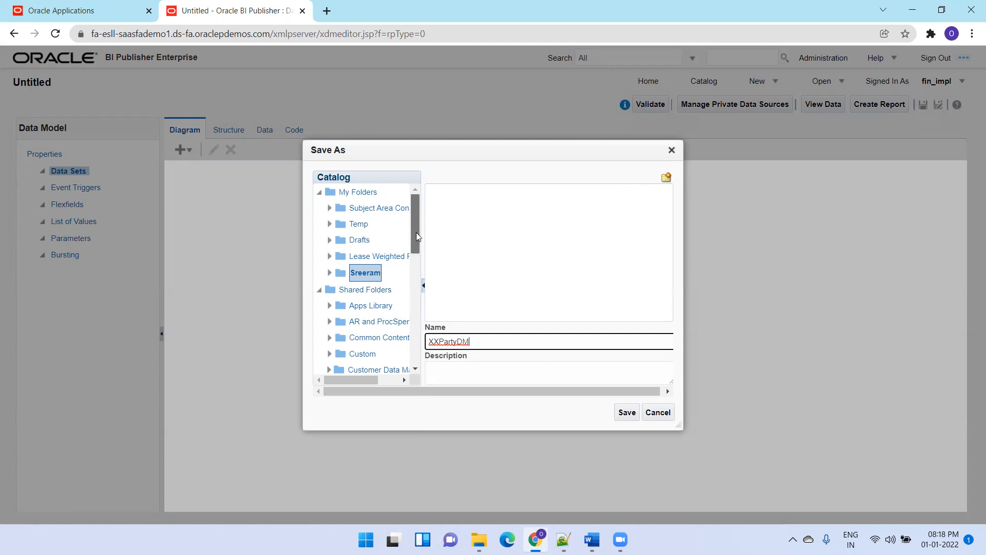
{"action": "mouse_move", "coordinate": [488, 293]}
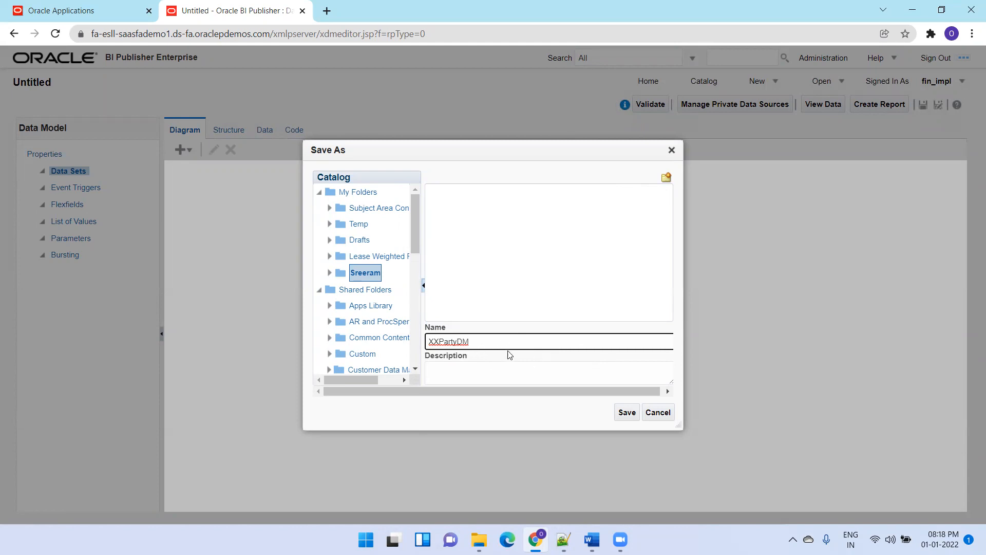
{"action": "left_click", "coordinate": [626, 412]}
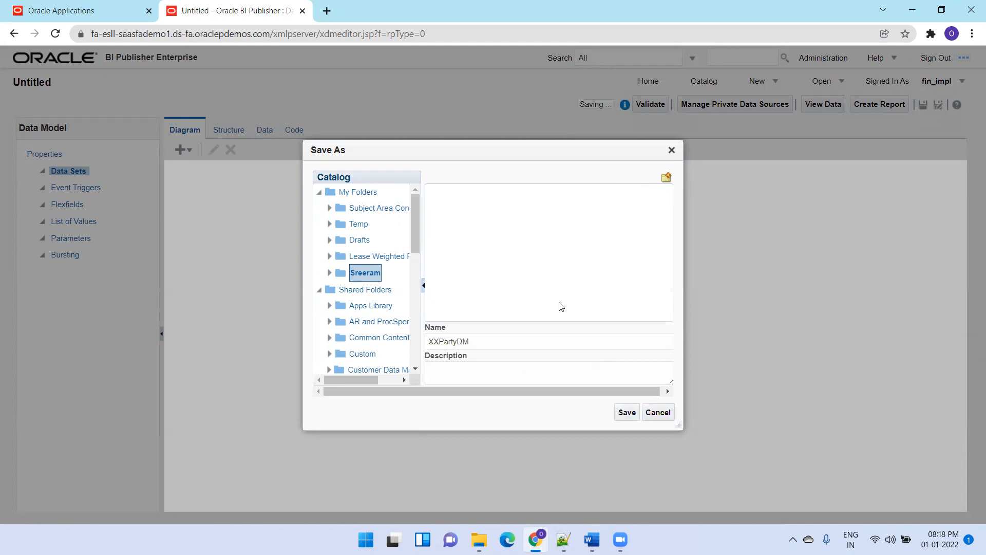
{"action": "left_click", "coordinate": [625, 412]}
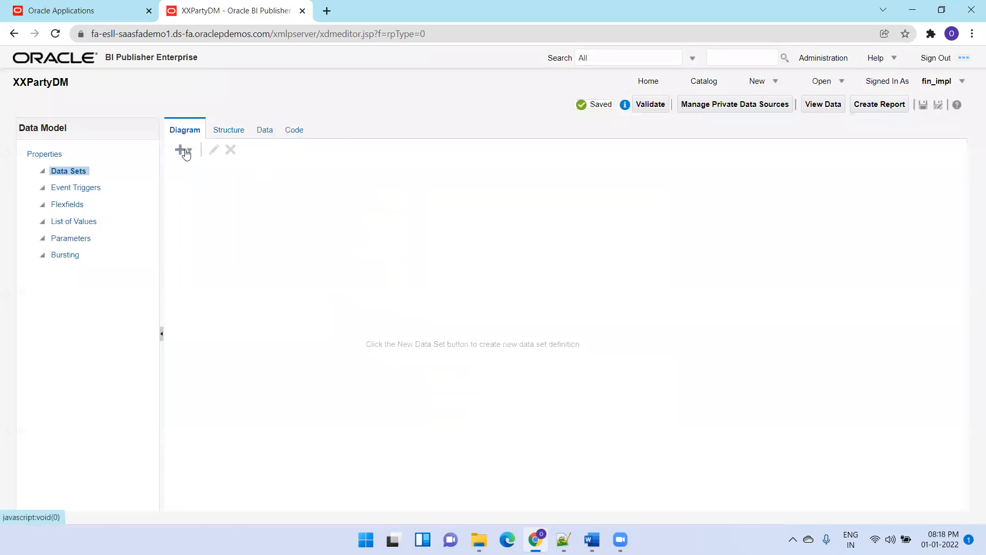
{"action": "mouse_move", "coordinate": [182, 150]}
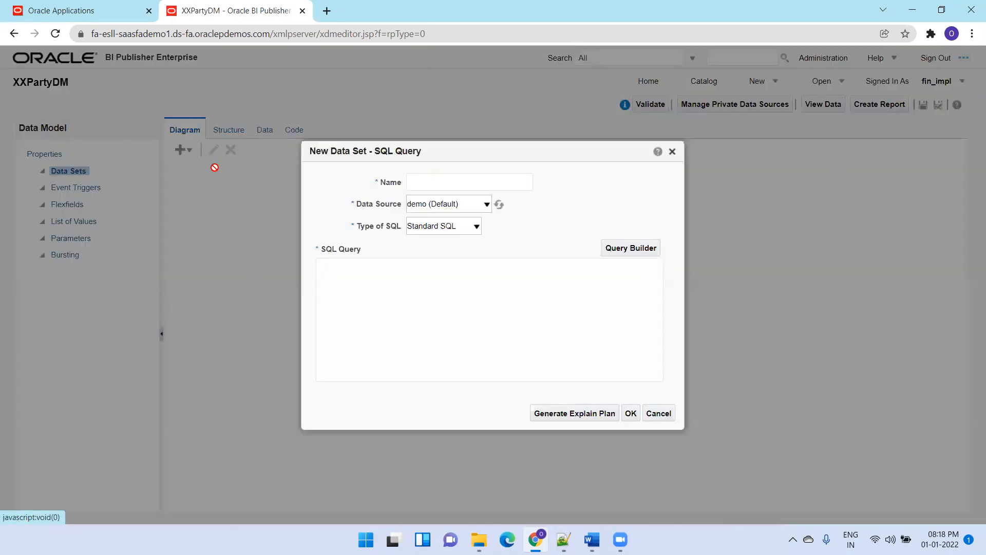
Step: Create SQL data set XXPartyQuery on ApplicationDB_FSCM with 'select * from hz_parties'
{"action": "type", "text": "XX"}
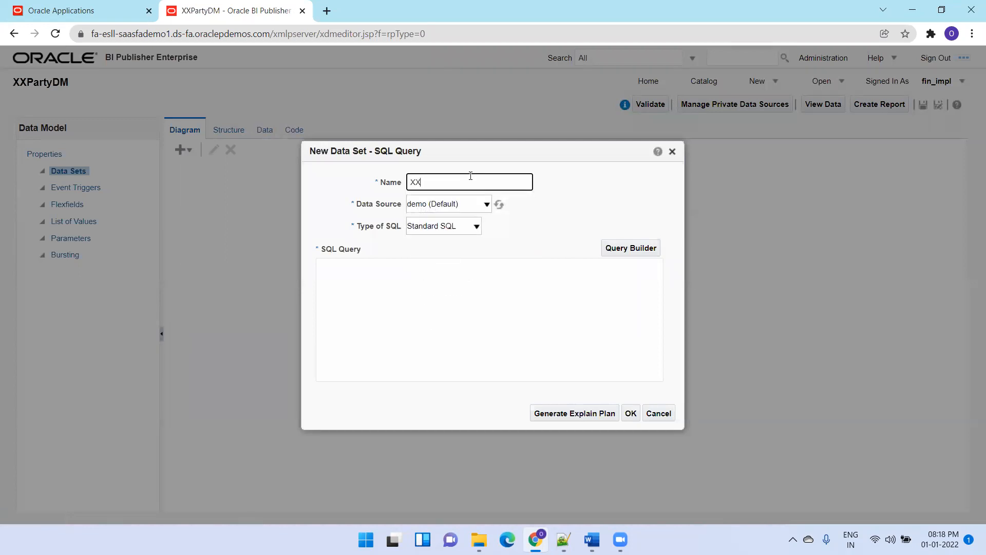
{"action": "type", "text": "PartyQuery"}
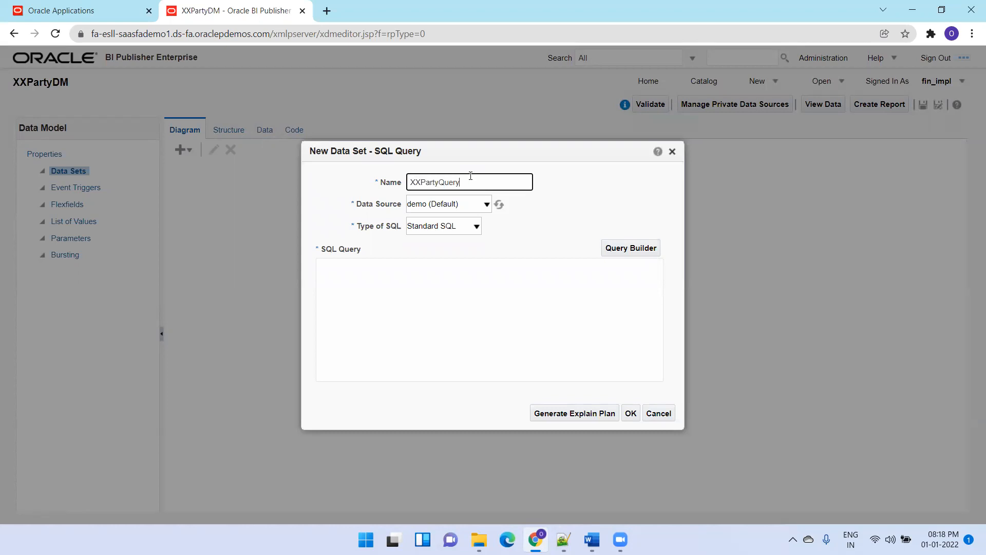
{"action": "left_click", "coordinate": [486, 203]}
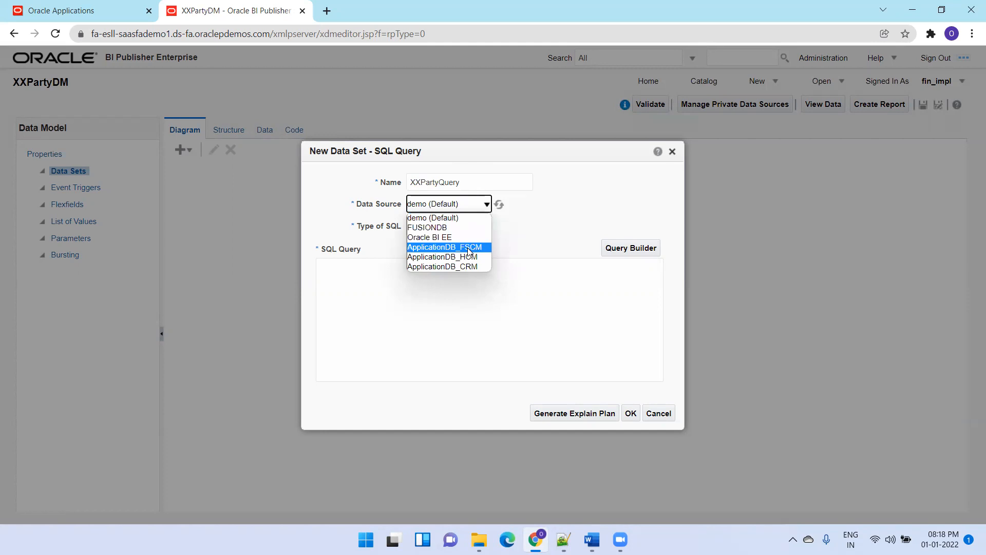
{"action": "left_click", "coordinate": [444, 246]}
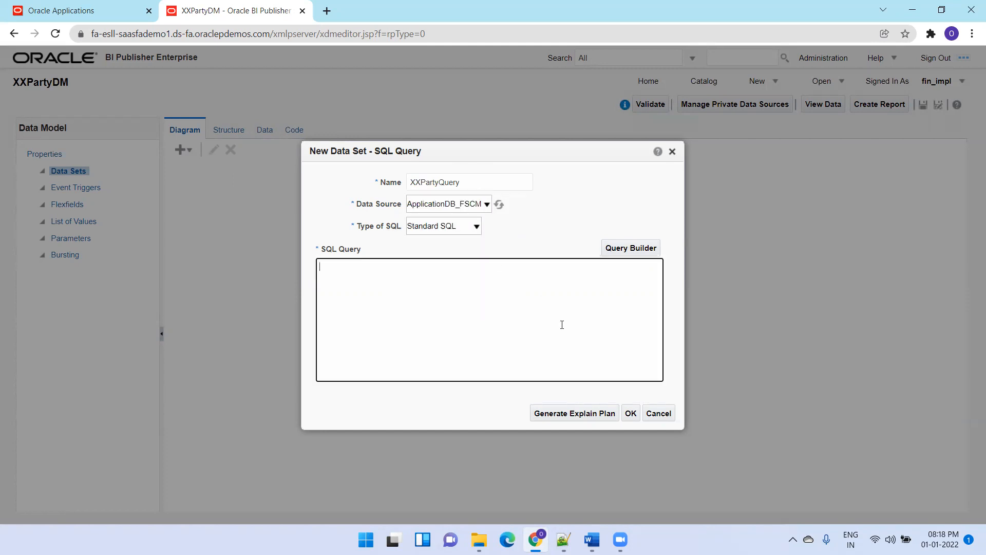
{"action": "type", "text": "select"}
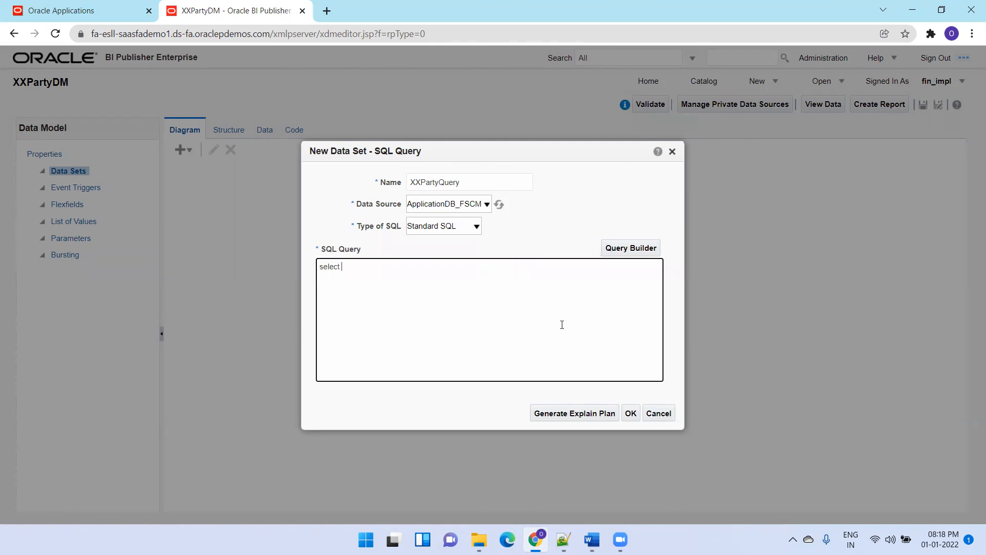
{"action": "type", "text": "* from"}
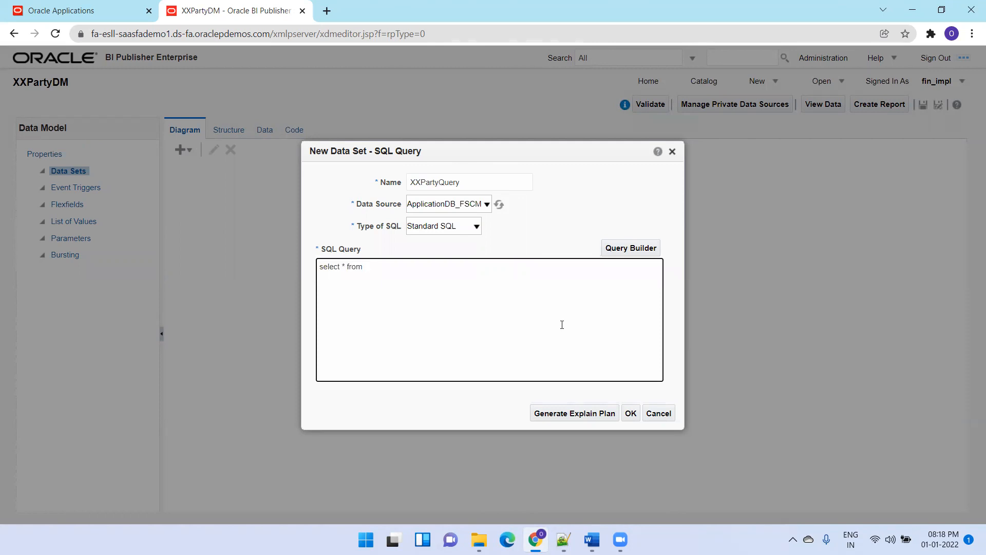
{"action": "type", "text": "hz_parties"}
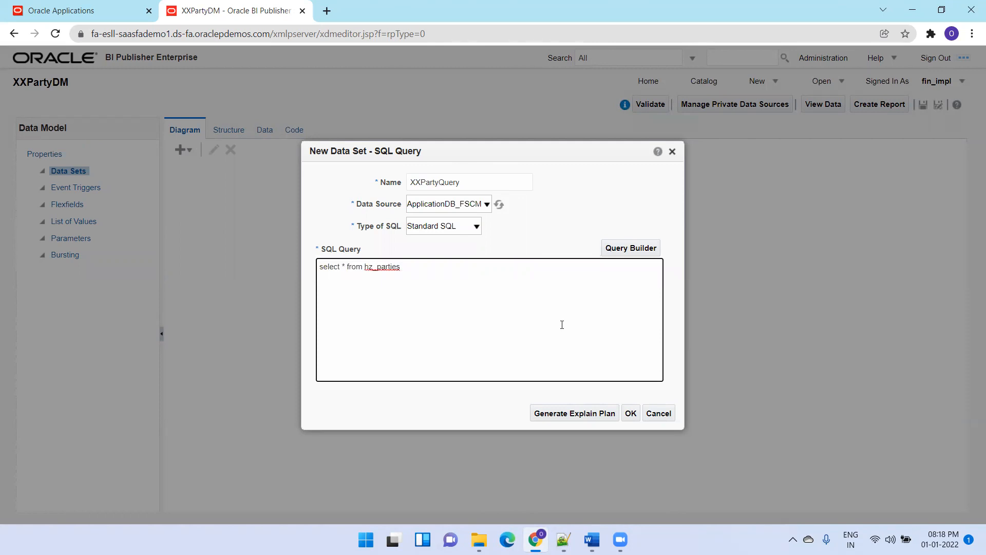
{"action": "left_click", "coordinate": [630, 413]}
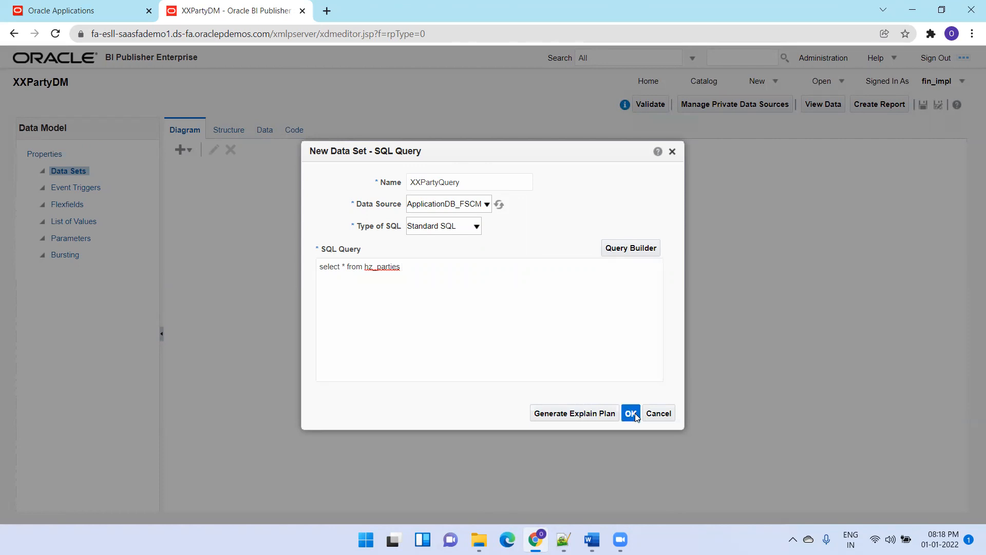
{"action": "left_click", "coordinate": [630, 413]}
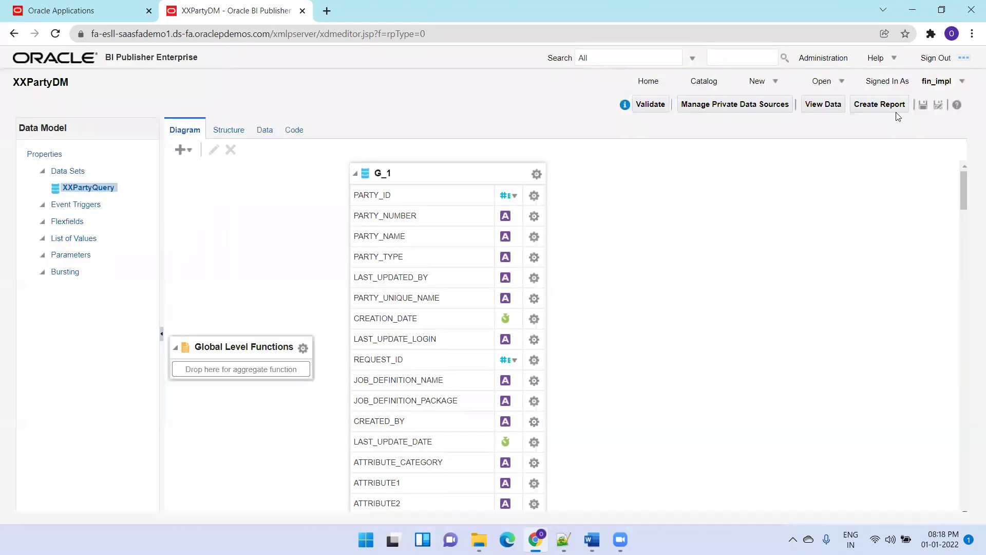
Step: Save the data model, then view the sample hz_parties rows in Table View
{"action": "left_click", "coordinate": [924, 104]}
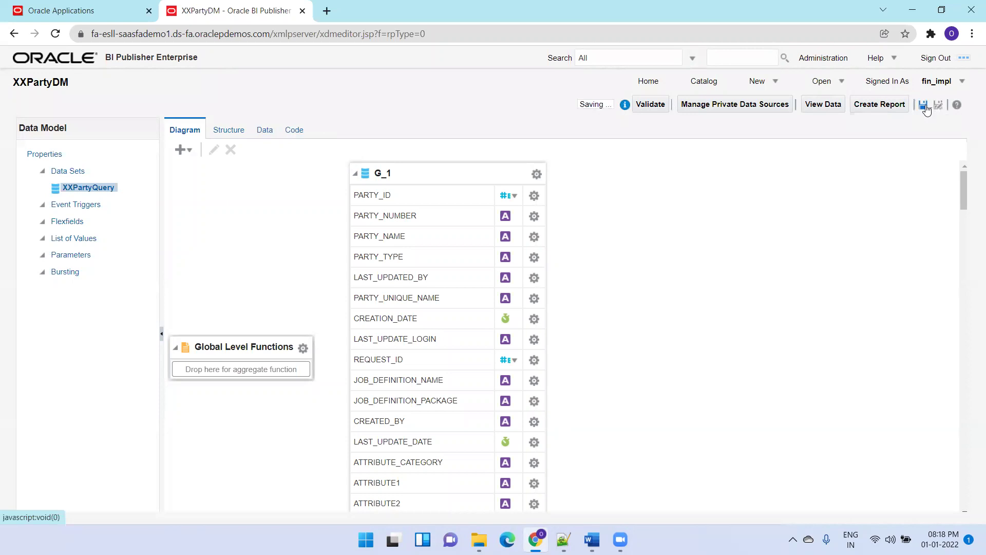
{"action": "left_click", "coordinate": [262, 129]}
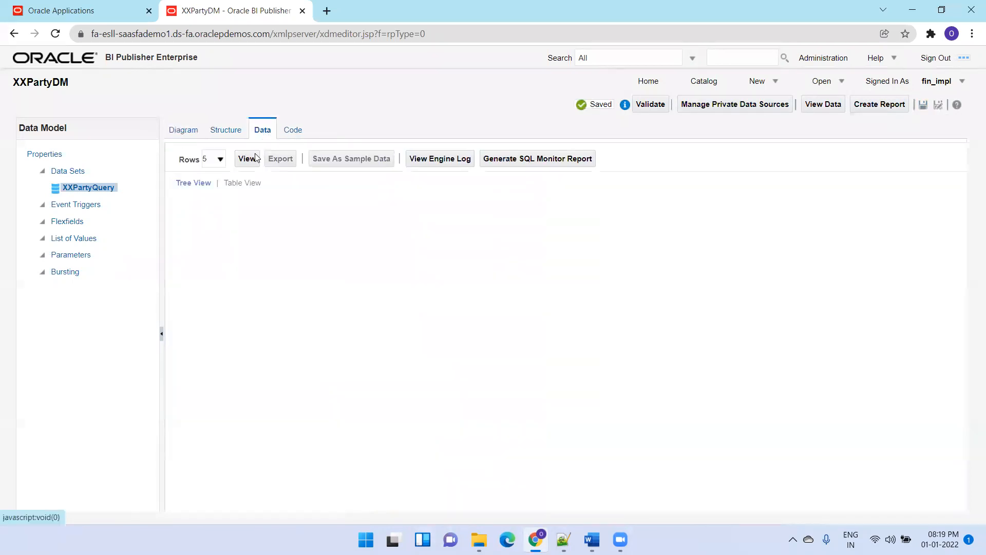
{"action": "left_click", "coordinate": [246, 159]}
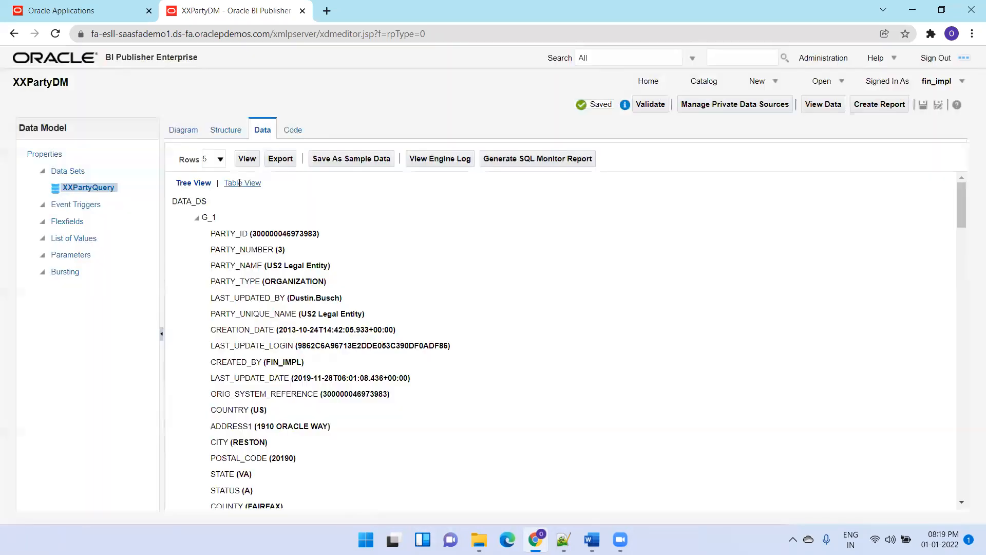
{"action": "left_click", "coordinate": [242, 182]}
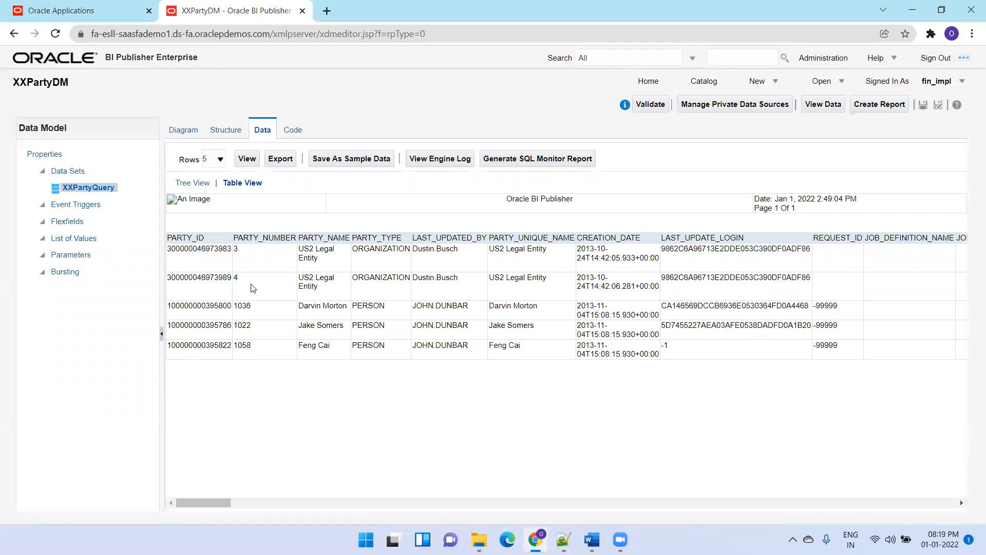
{"action": "mouse_move", "coordinate": [255, 223]}
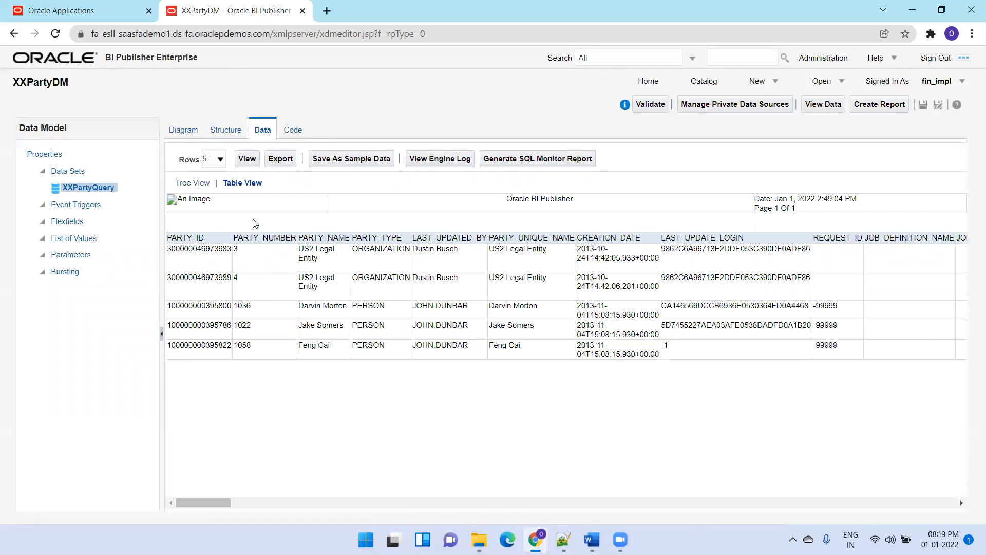
{"action": "mouse_move", "coordinate": [190, 120]}
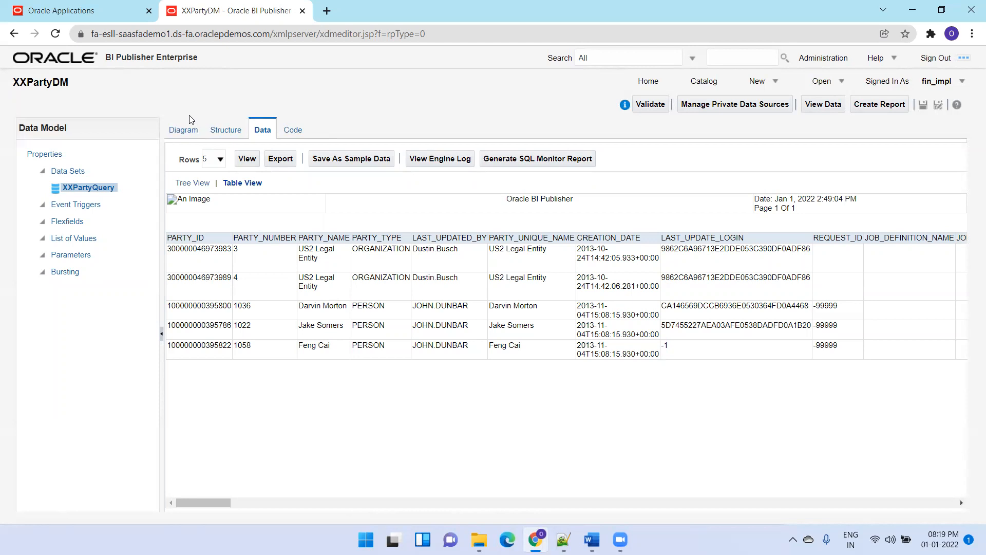
Step: Append 'where 1=1 and party_number IN (:P_PARTY_NUMBER)' to XXPartyQuery's SQL and apply it
{"action": "left_click", "coordinate": [185, 130]}
{"action": "type", "text": "where 1="}
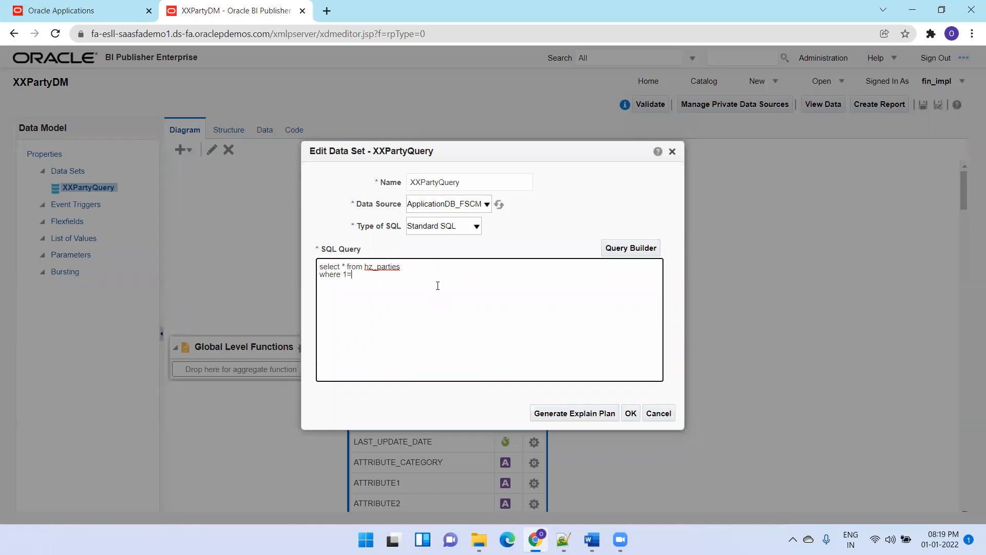
{"action": "type", "text": "1"}
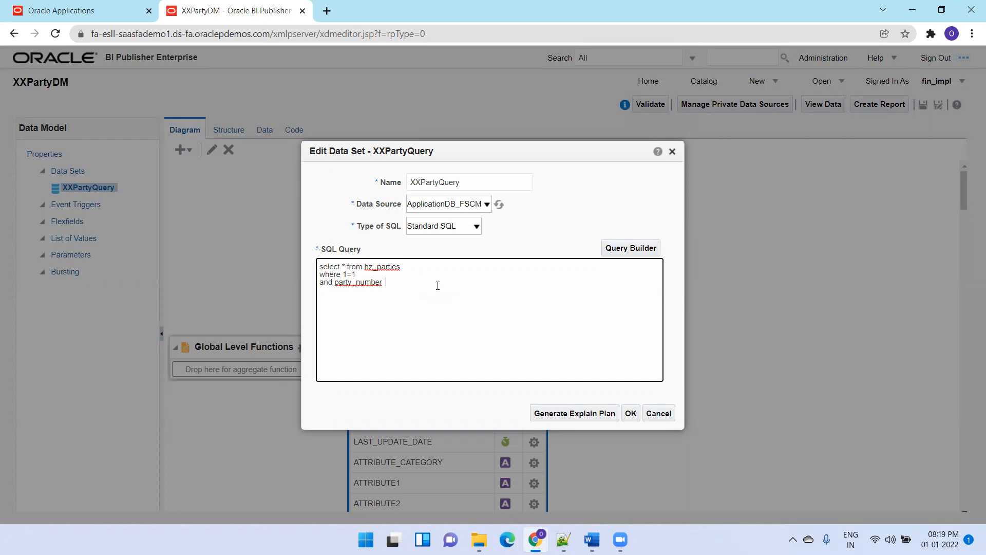
{"action": "type", "text": "IN"}
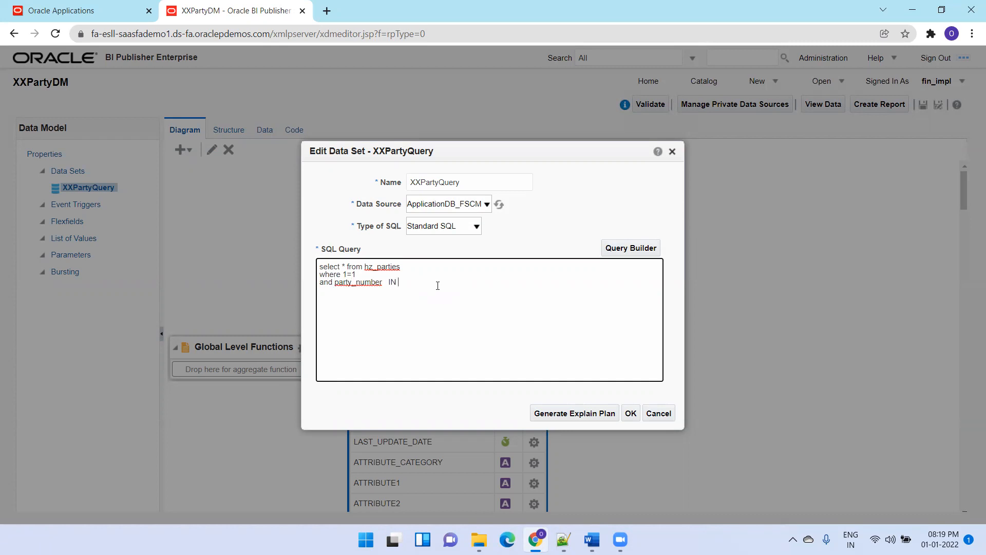
{"action": "type", "text": "(:P"}
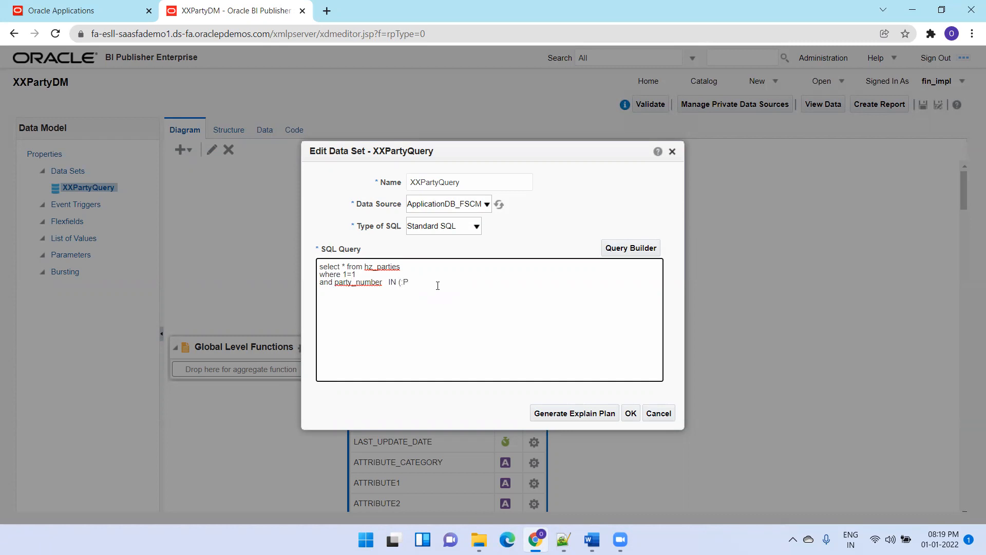
{"action": "type", "text": "_PARTY_NUMBER"}
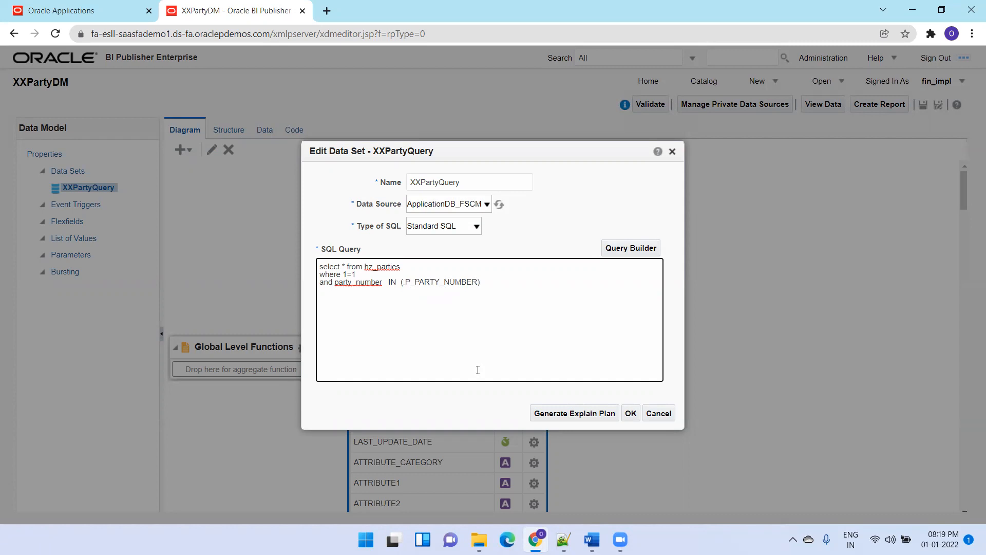
{"action": "mouse_move", "coordinate": [517, 330]}
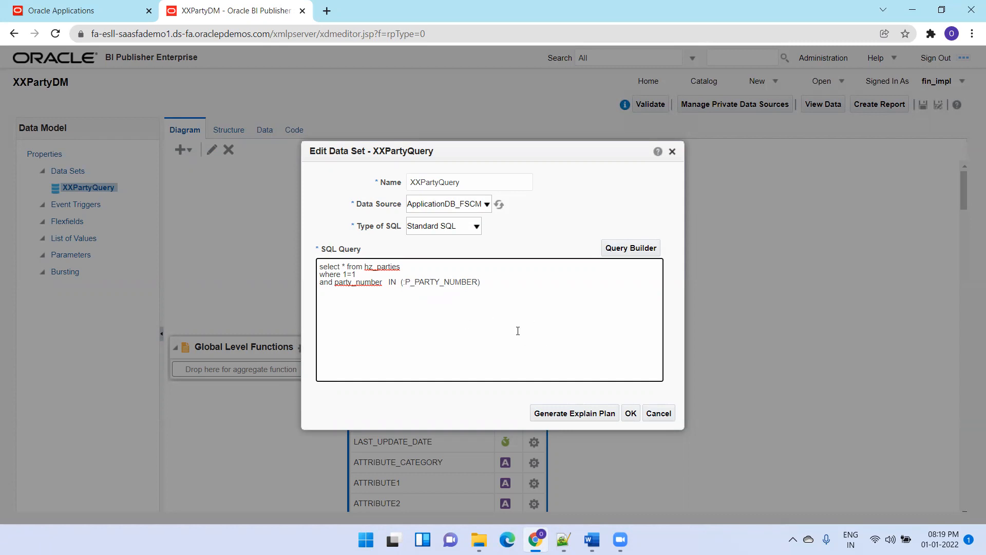
{"action": "left_click", "coordinate": [630, 413]}
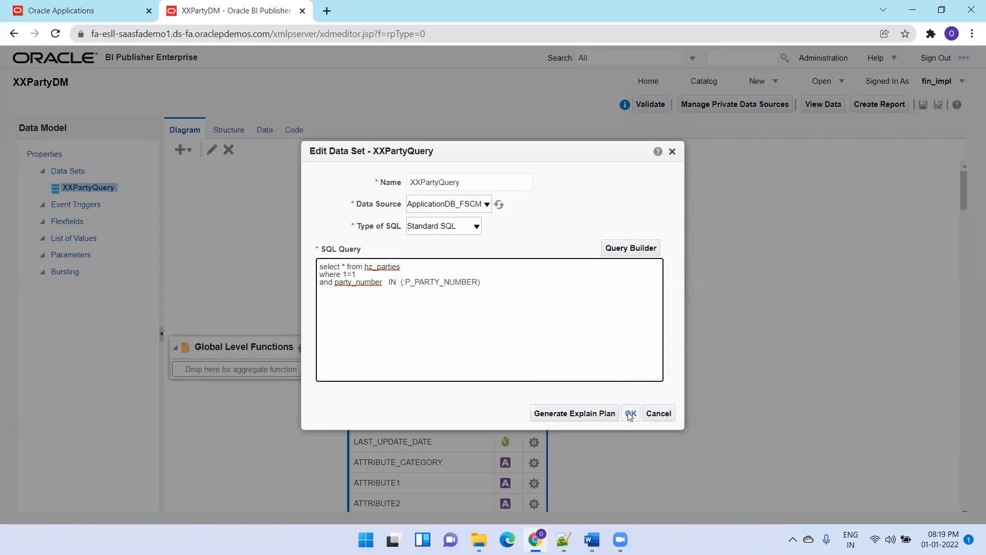
{"action": "left_click", "coordinate": [630, 413]}
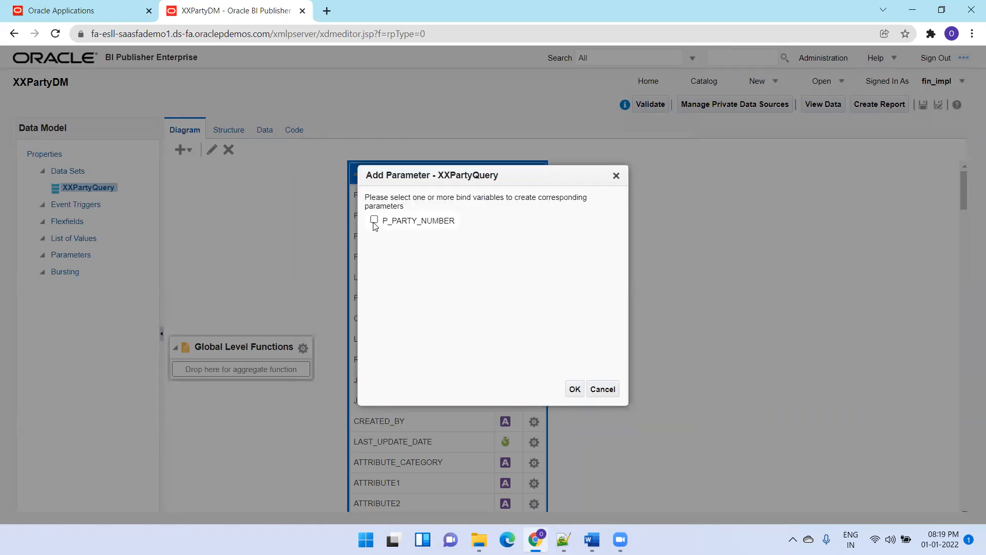
Step: Add the P_PARTY_NUMBER parameter, label it 'Enter Party Number', and save
{"action": "left_click", "coordinate": [374, 219]}
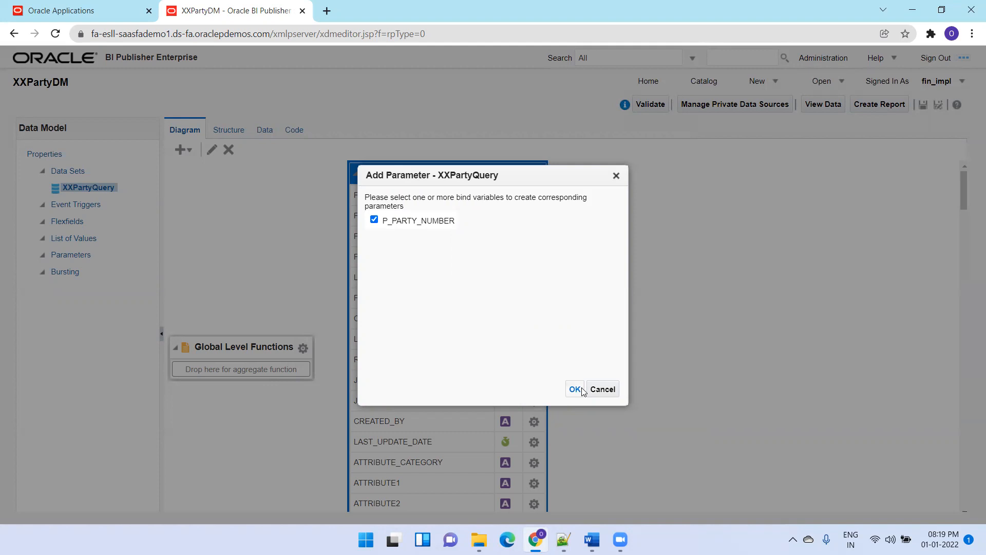
{"action": "left_click", "coordinate": [574, 388]}
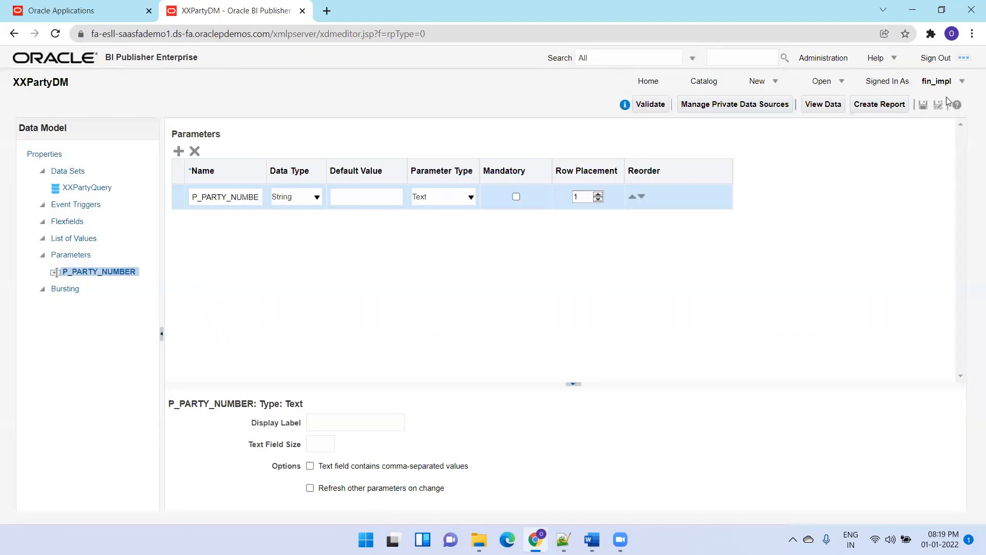
{"action": "left_click", "coordinate": [922, 104]}
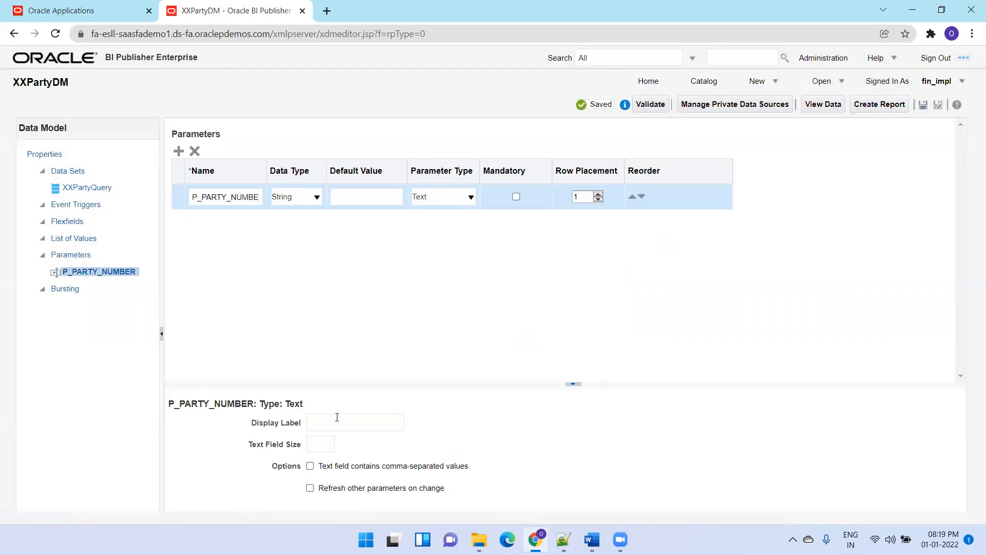
{"action": "type", "text": "Enter Party Number"}
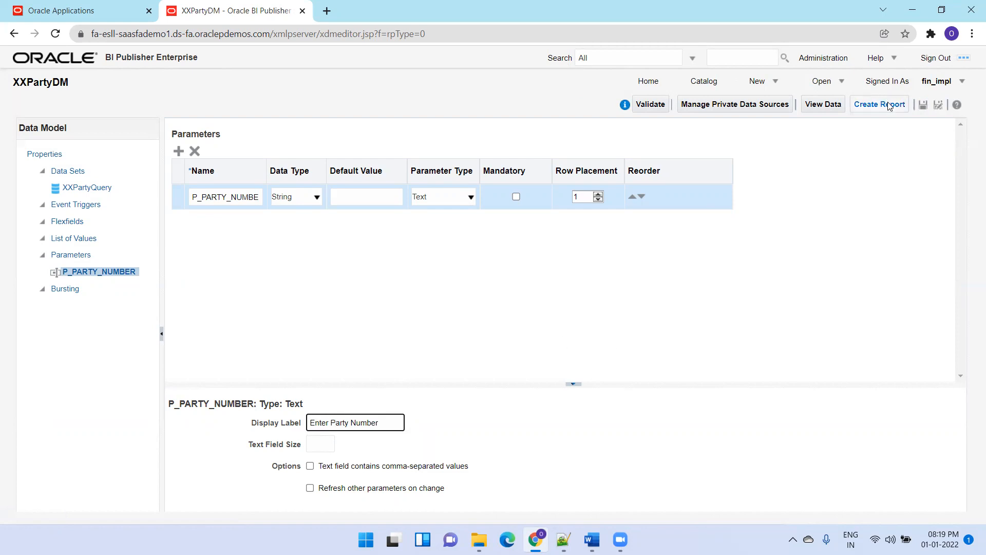
{"action": "left_click", "coordinate": [923, 104]}
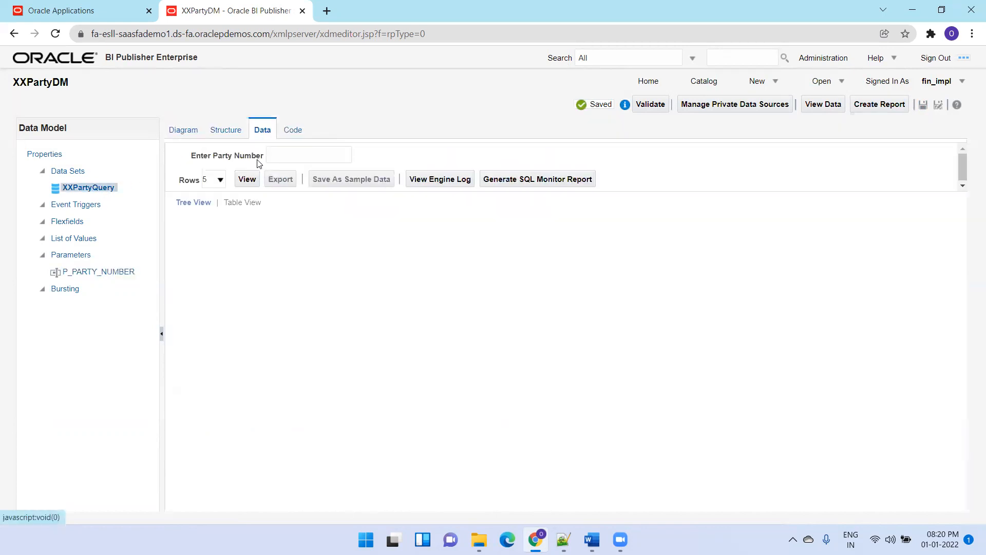
Step: Preview data for party number 3, showing its single matching row as a table
{"action": "left_click", "coordinate": [247, 179]}
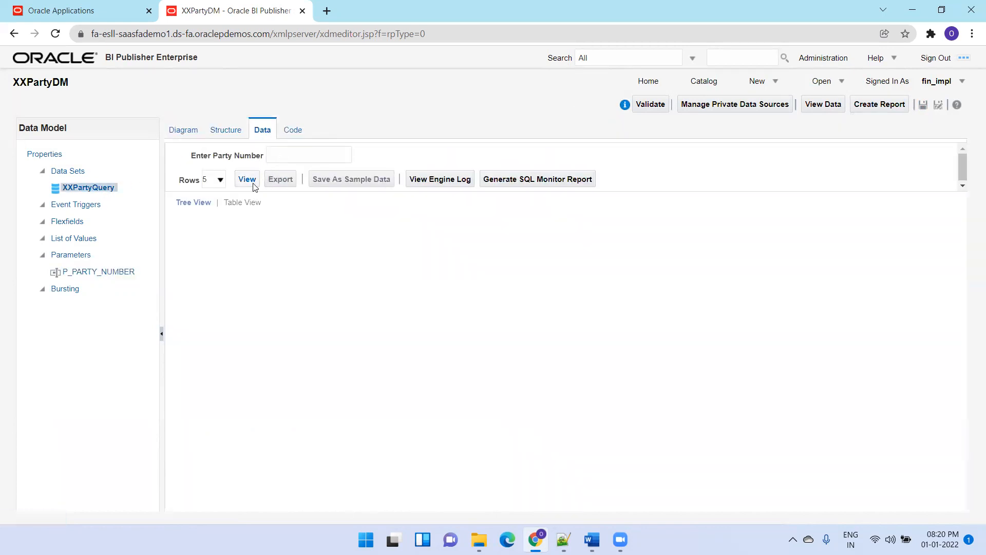
{"action": "left_click", "coordinate": [247, 178]}
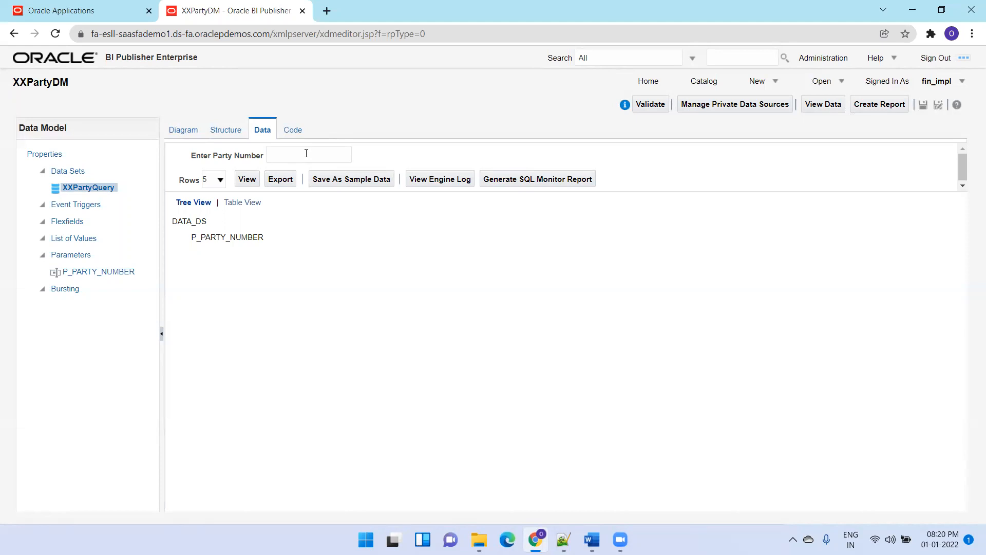
{"action": "type", "text": "3"}
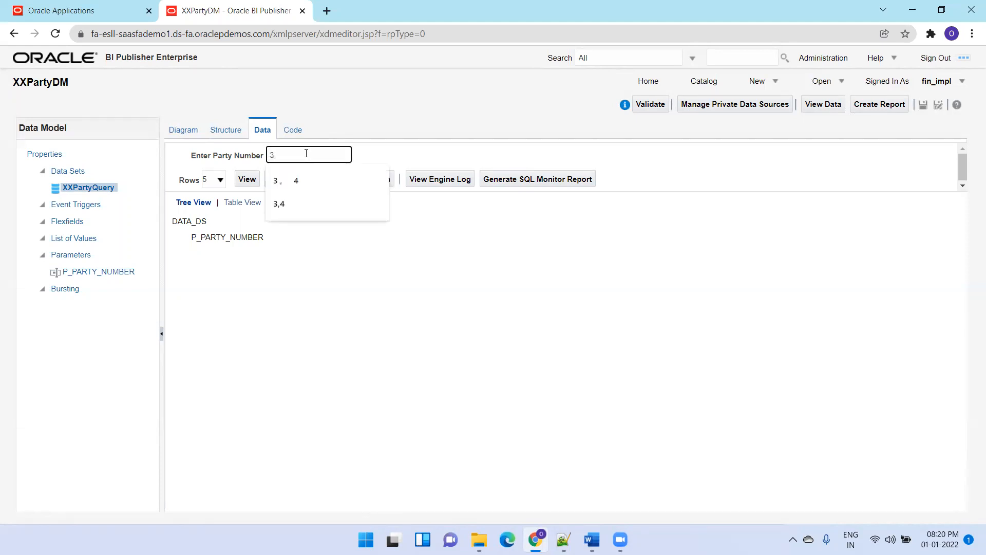
{"action": "left_click", "coordinate": [247, 179]}
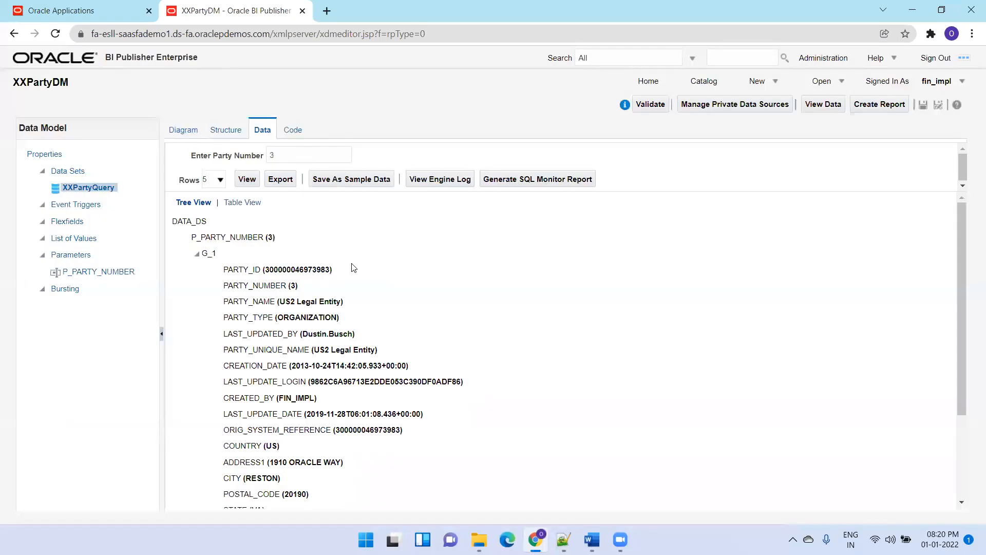
{"action": "left_click", "coordinate": [242, 202]}
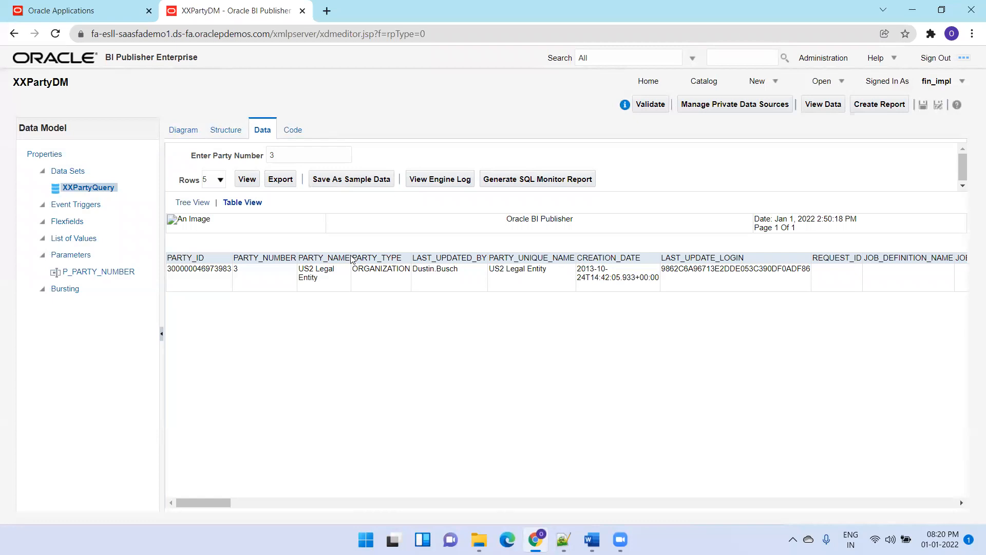
Step: Change the party number value to 3,4 and rerun the preview
{"action": "left_click", "coordinate": [308, 155]}
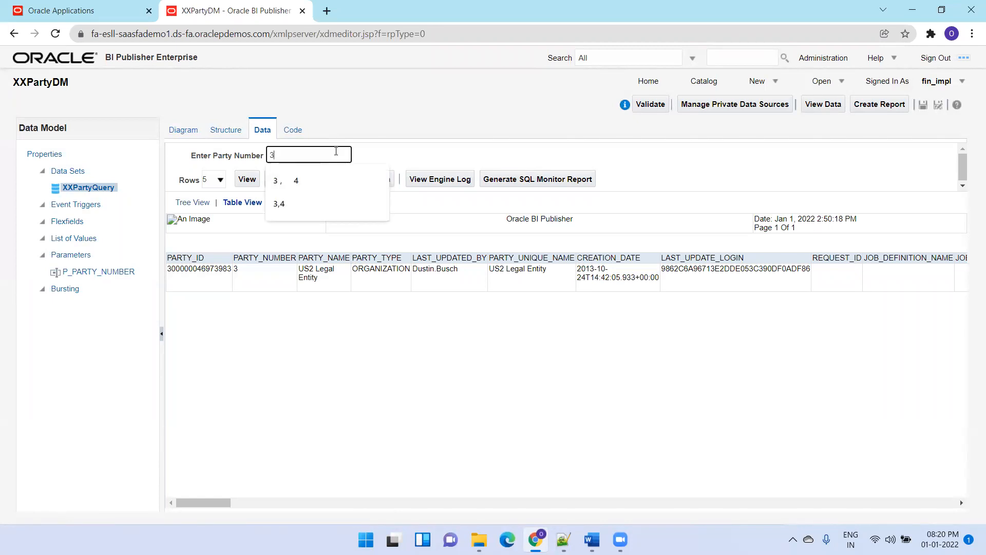
{"action": "left_click", "coordinate": [278, 203]}
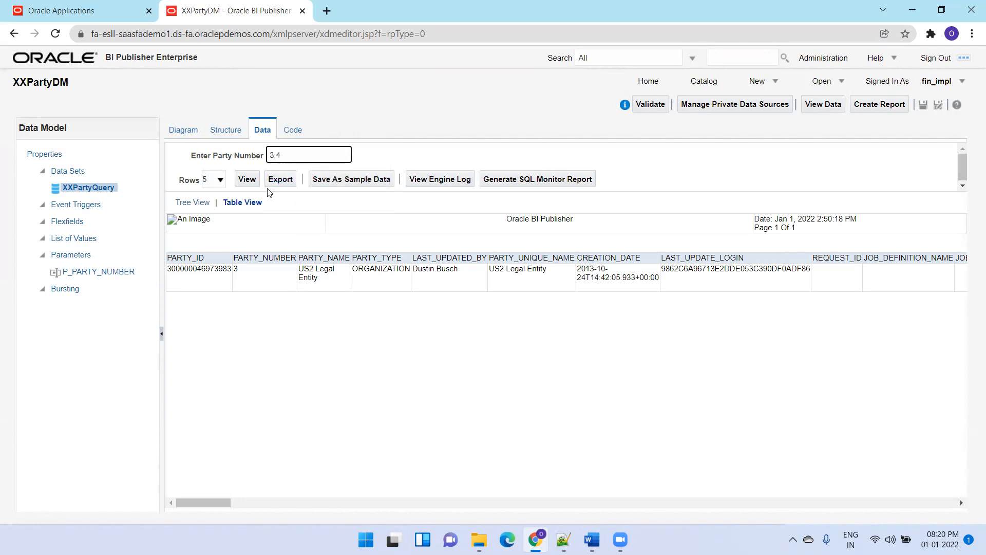
{"action": "left_click", "coordinate": [247, 179]}
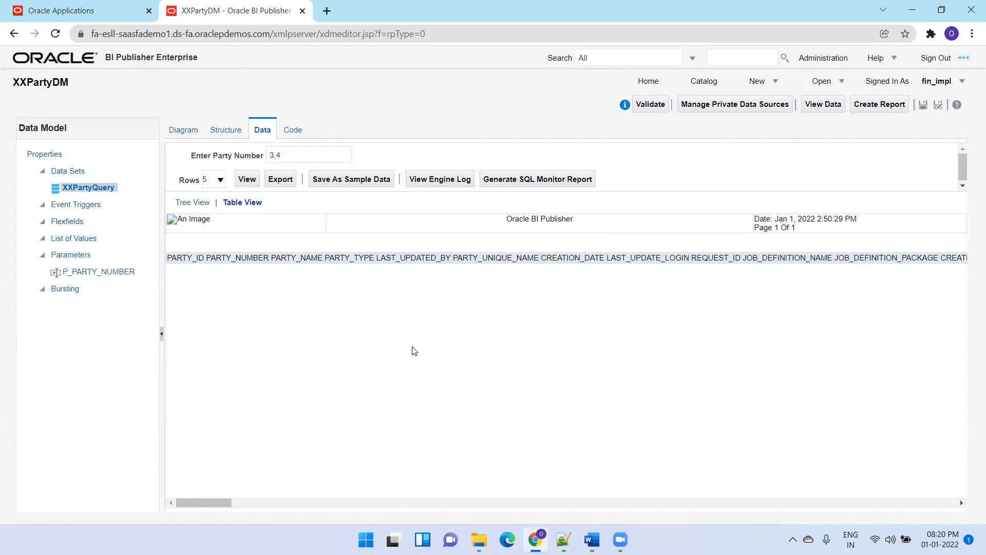
{"action": "mouse_move", "coordinate": [125, 278]}
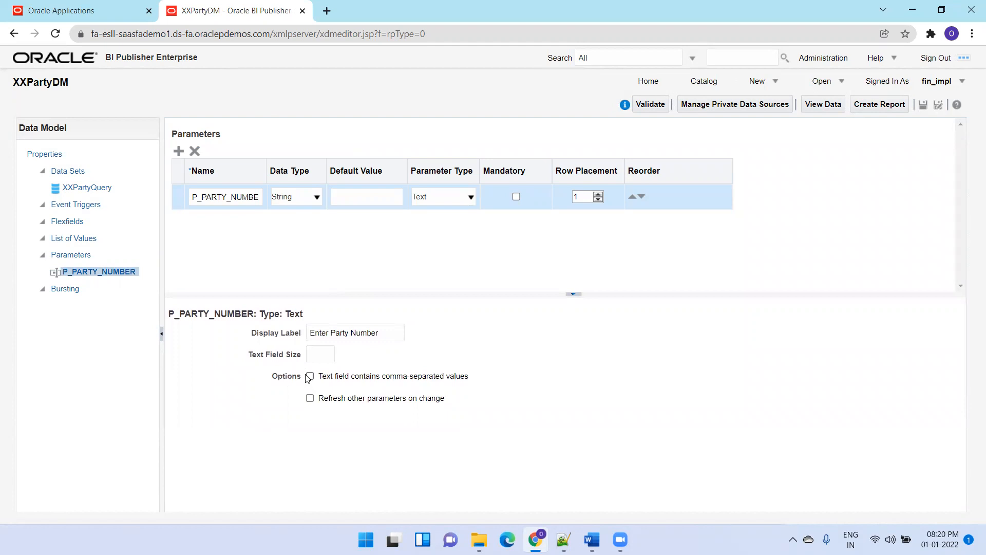
Step: Tick 'Text field contains comma-separated values' for P_PARTY_NUMBER
{"action": "left_click", "coordinate": [309, 375]}
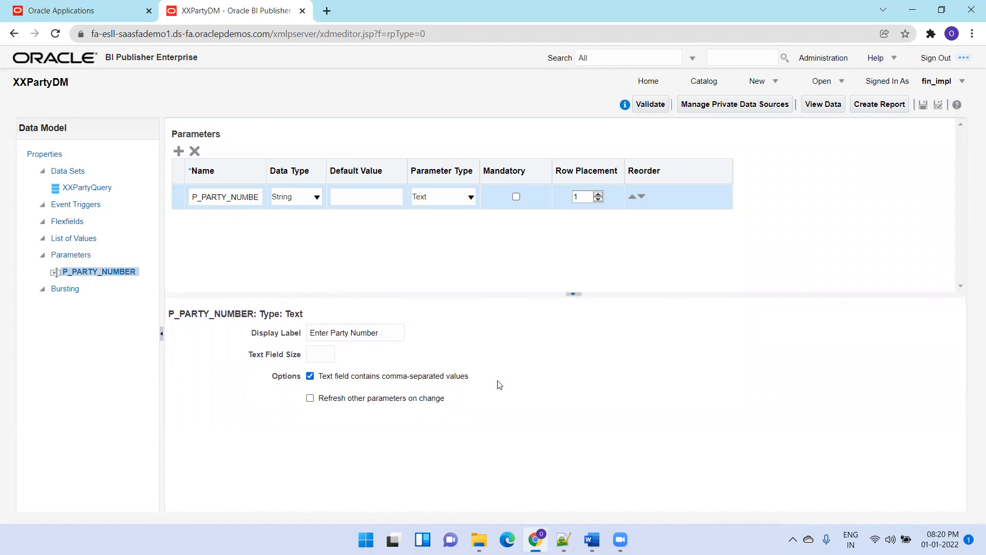
{"action": "mouse_move", "coordinate": [505, 384]}
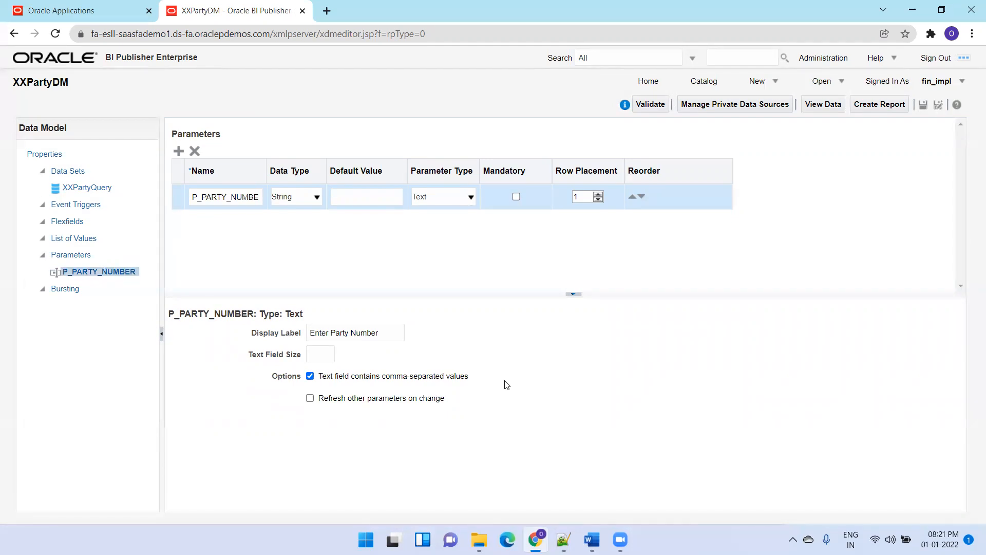
{"action": "mouse_move", "coordinate": [884, 140]}
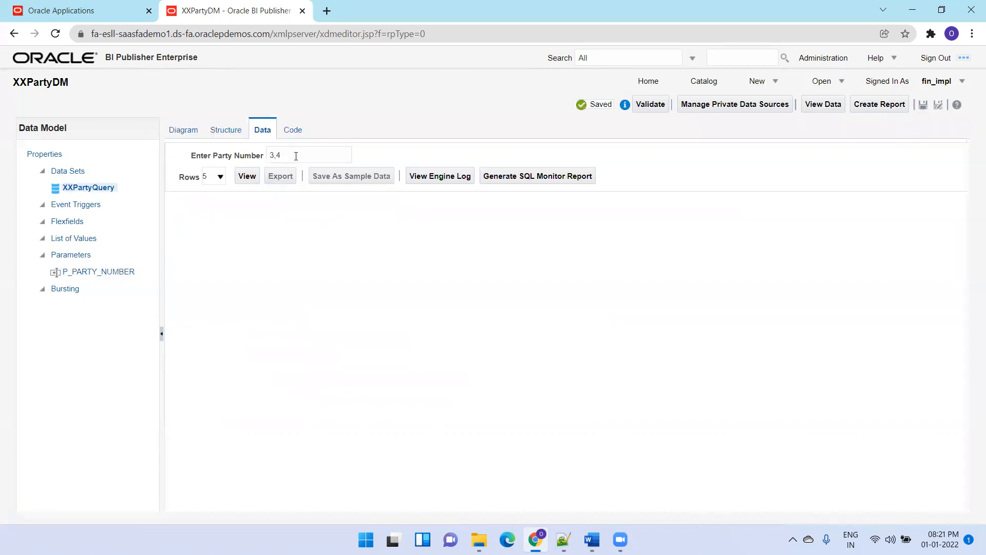
Step: Preview rows for party numbers 3,4 and 3,4,1036, then select XXPartyQuery to edit
{"action": "left_click", "coordinate": [246, 175]}
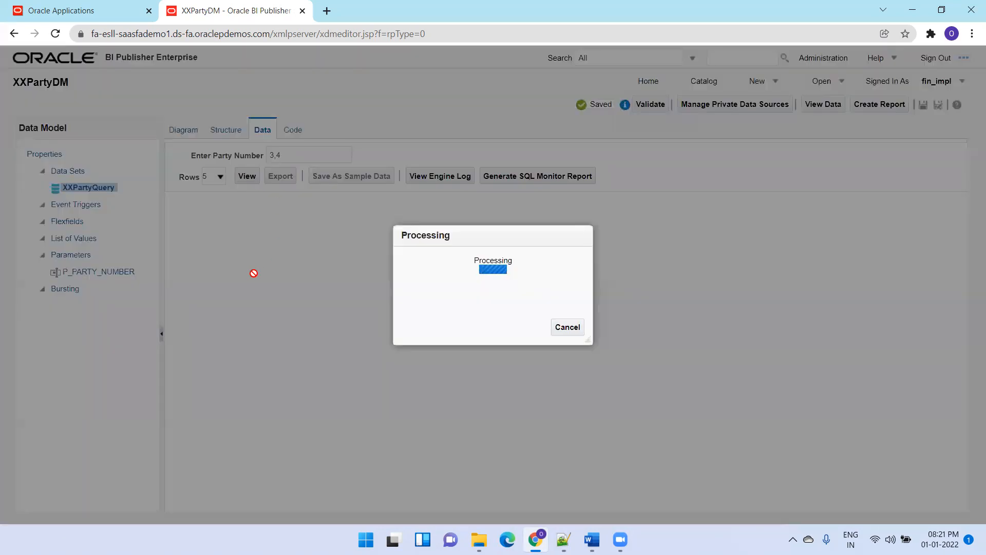
{"action": "left_click", "coordinate": [566, 327]}
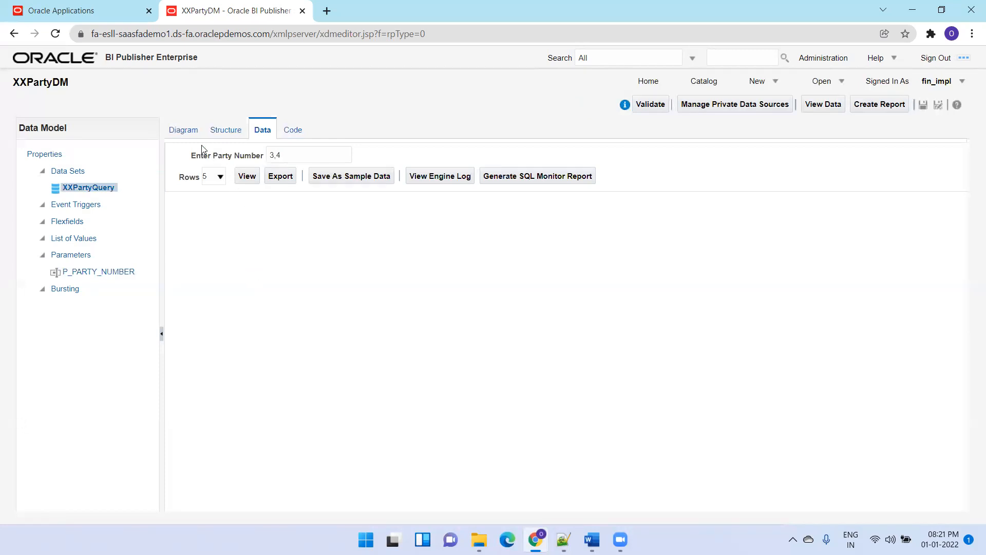
{"action": "left_click", "coordinate": [246, 176]}
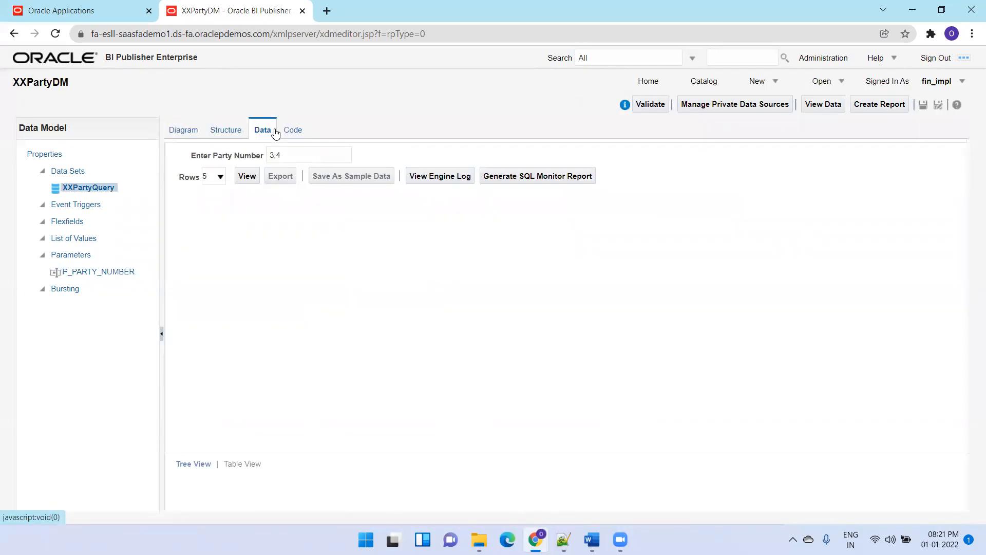
{"action": "left_click", "coordinate": [247, 175]}
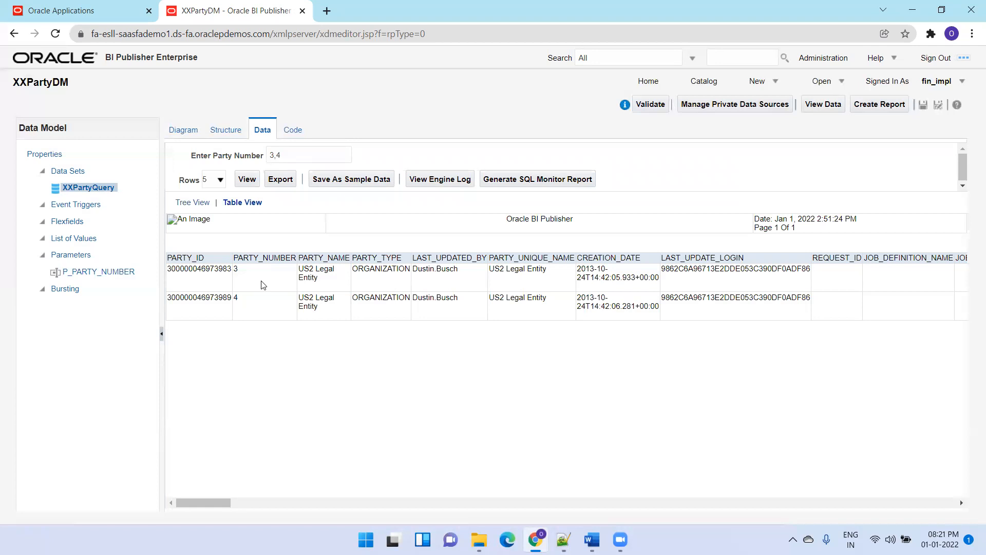
{"action": "mouse_move", "coordinate": [356, 381]}
{"action": "type", "text": ", 103"}
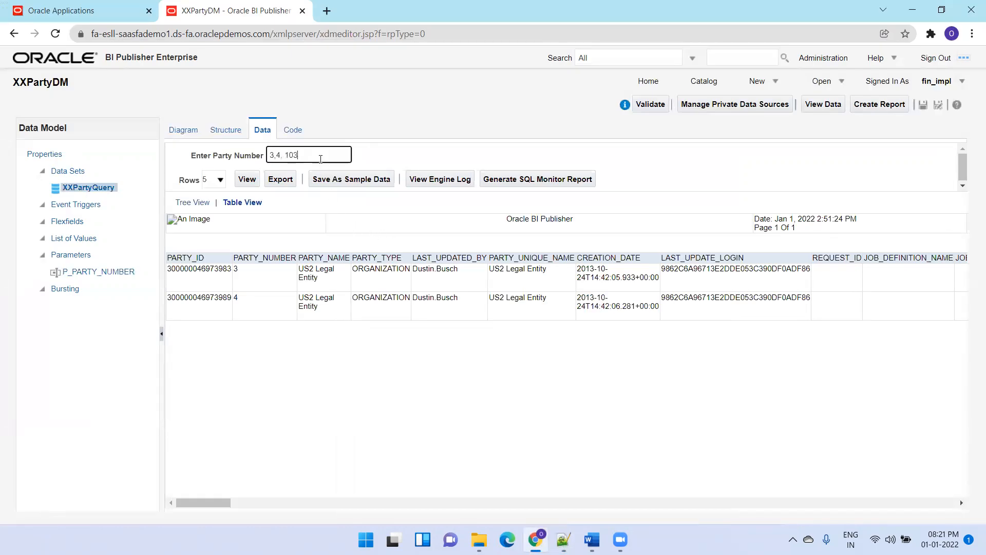
{"action": "left_click", "coordinate": [246, 178]}
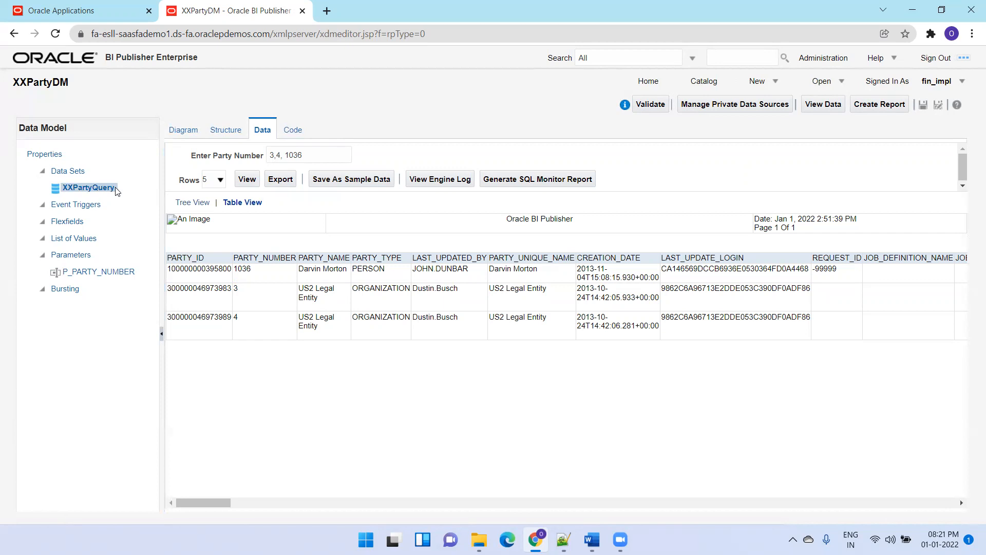
{"action": "left_click", "coordinate": [184, 129]}
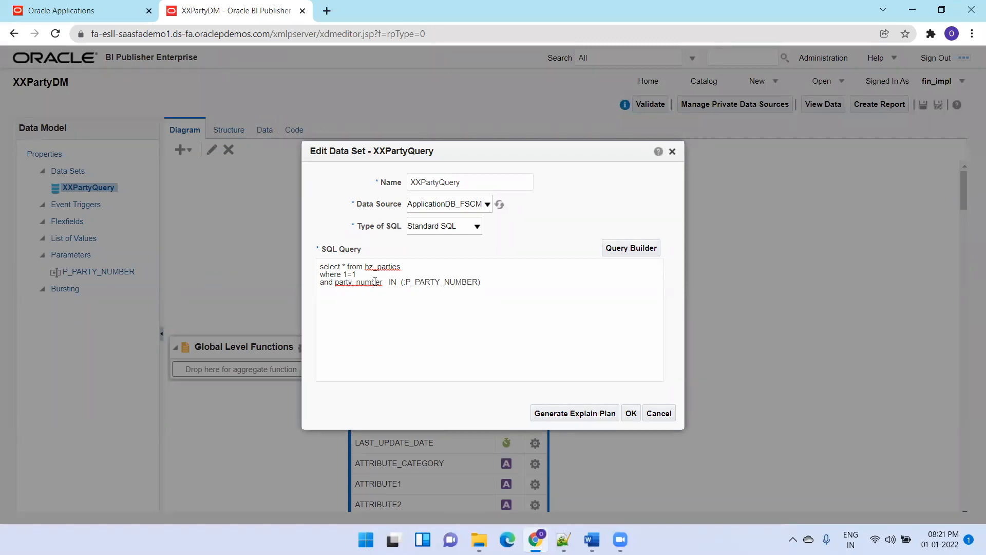
Step: Change the filter to party_number IN (NVL(:P_PARTY_NUMBER, party_number)) and apply
{"action": "double_click", "coordinate": [441, 281]}
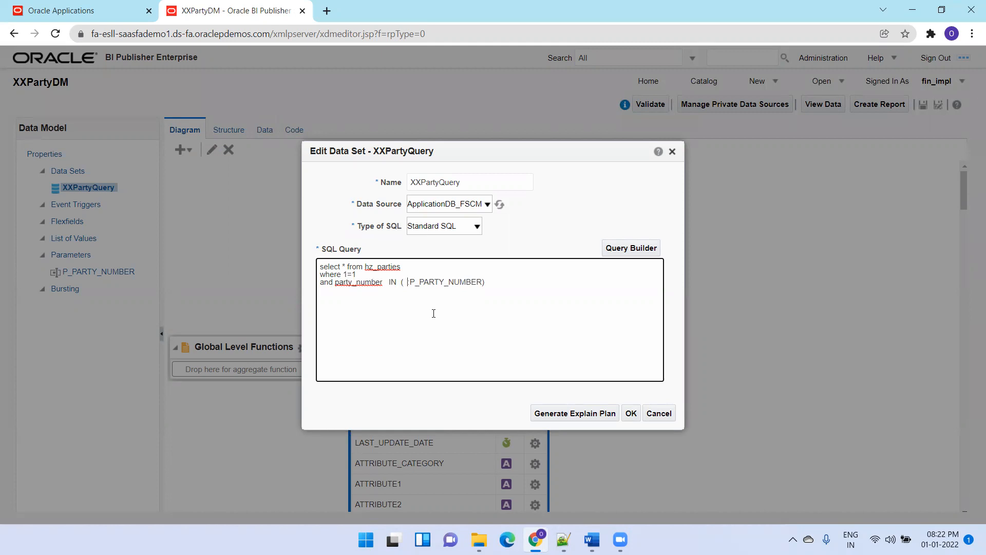
{"action": "type", "text": "NVL("}
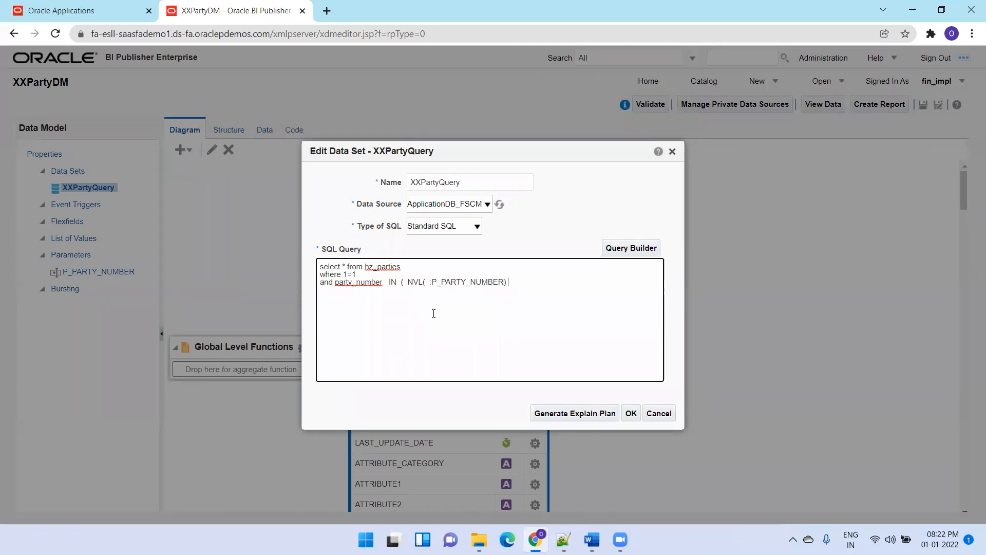
{"action": "type", "text": ","}
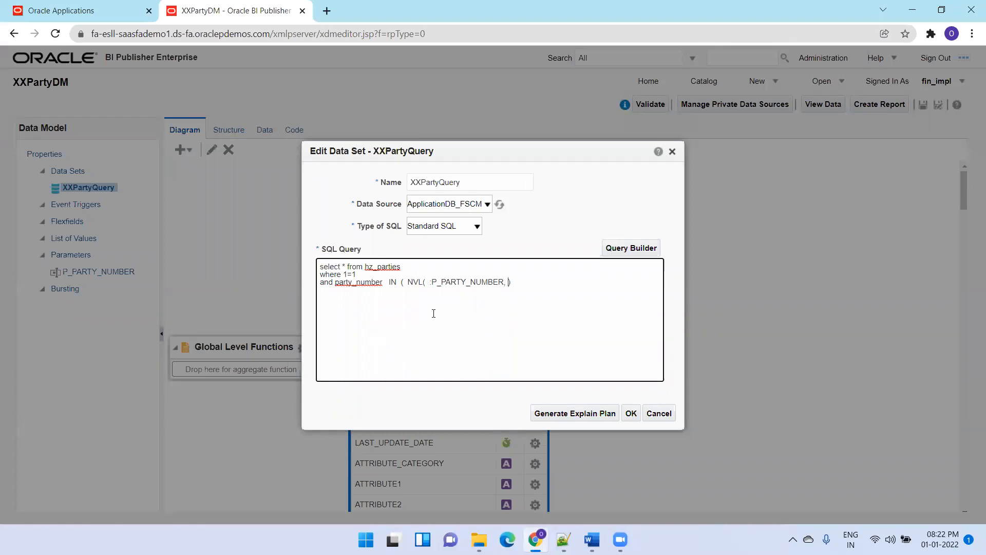
{"action": "type", "text": "party_number"}
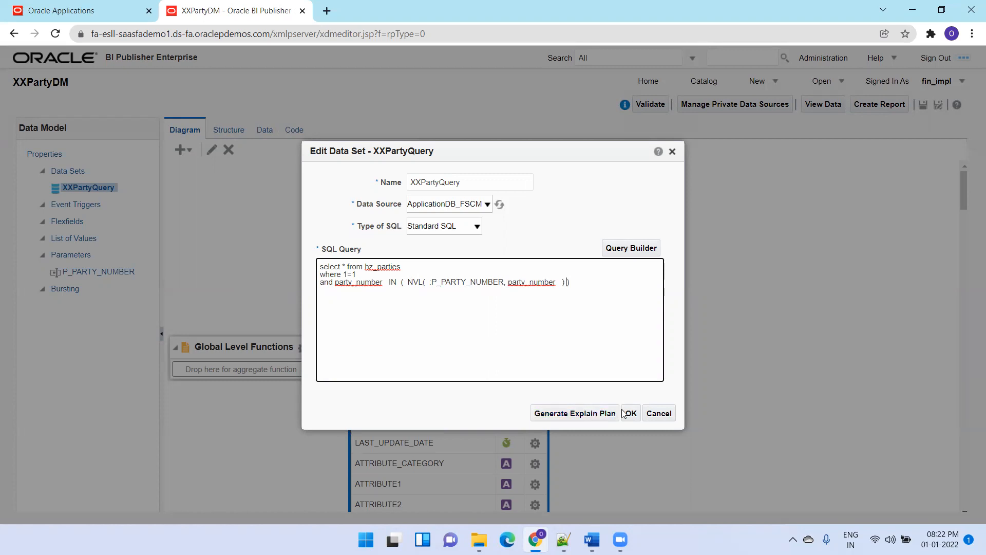
{"action": "left_click", "coordinate": [628, 413]}
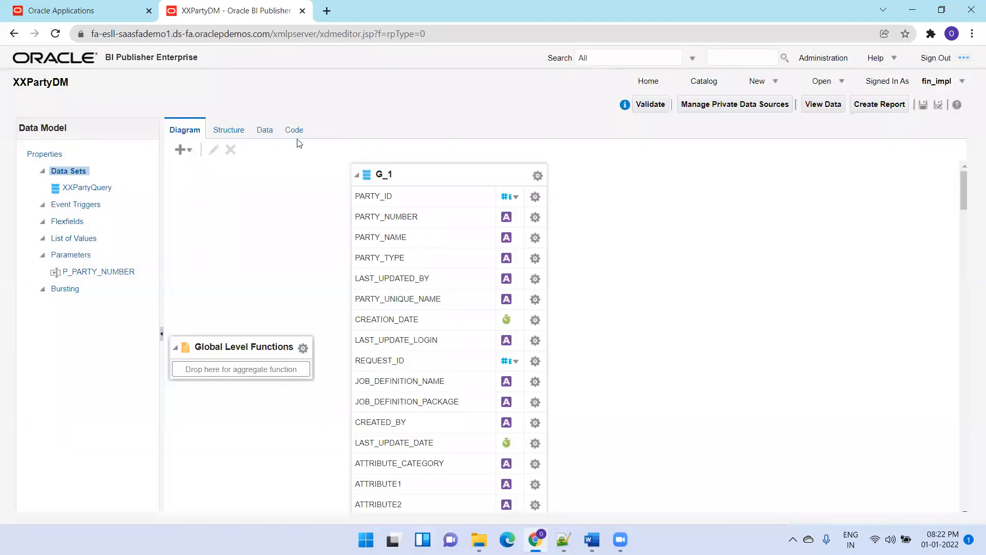
Step: Preview the data model as a table with no party number, then save it
{"action": "left_click", "coordinate": [264, 130]}
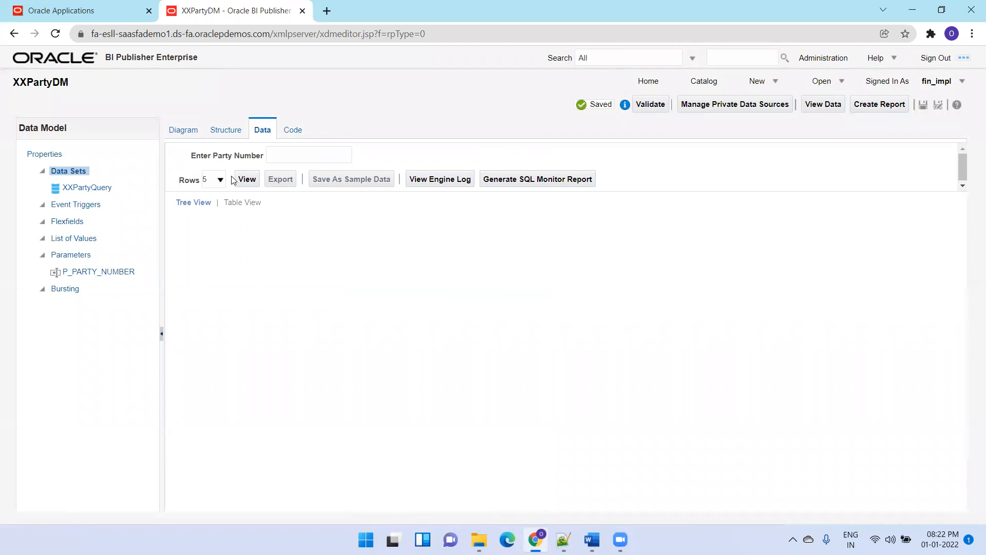
{"action": "left_click", "coordinate": [246, 179]}
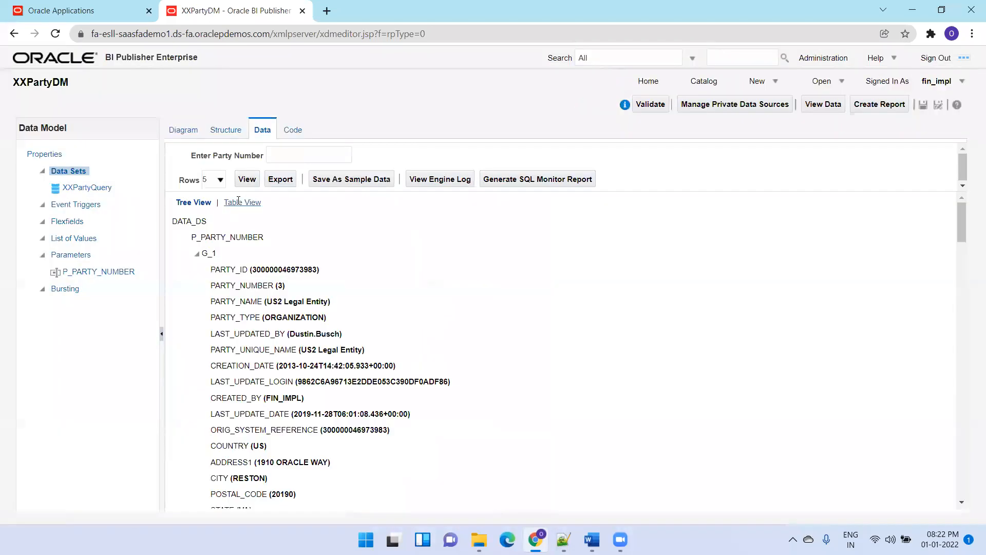
{"action": "left_click", "coordinate": [242, 202]}
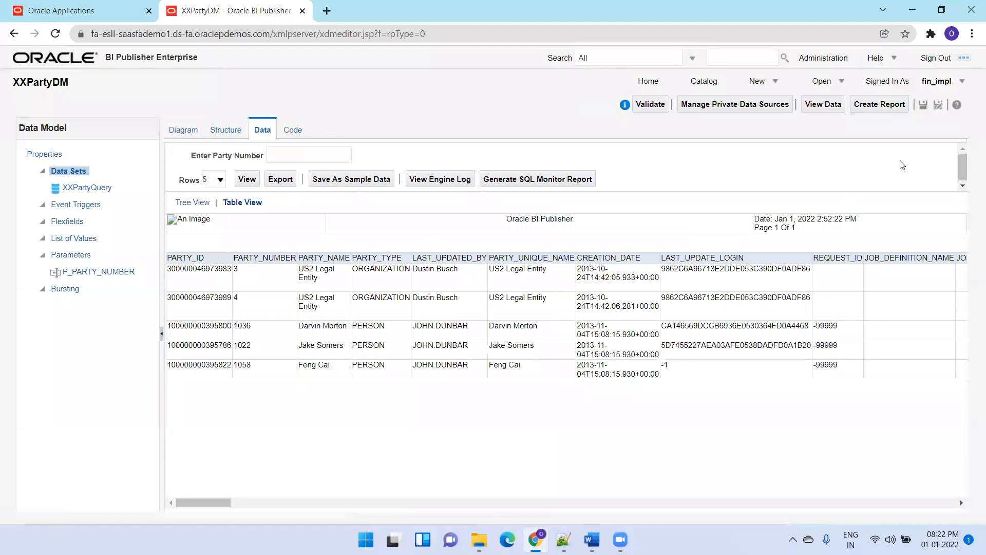
{"action": "left_click", "coordinate": [922, 105]}
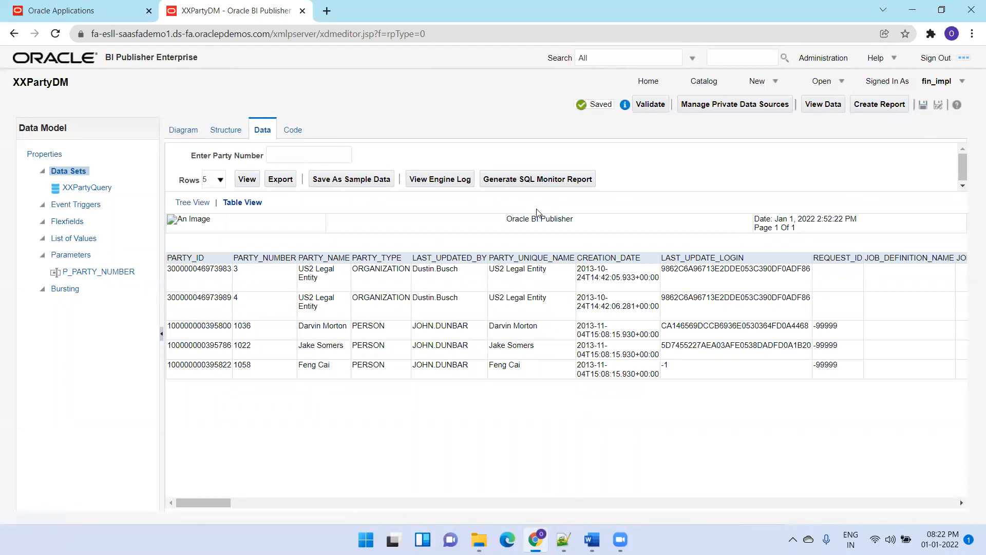
Step: Preview party numbers 1058, 1022 and dismiss the resulting ORA-00909 invalid-arguments error
{"action": "left_click", "coordinate": [308, 154]}
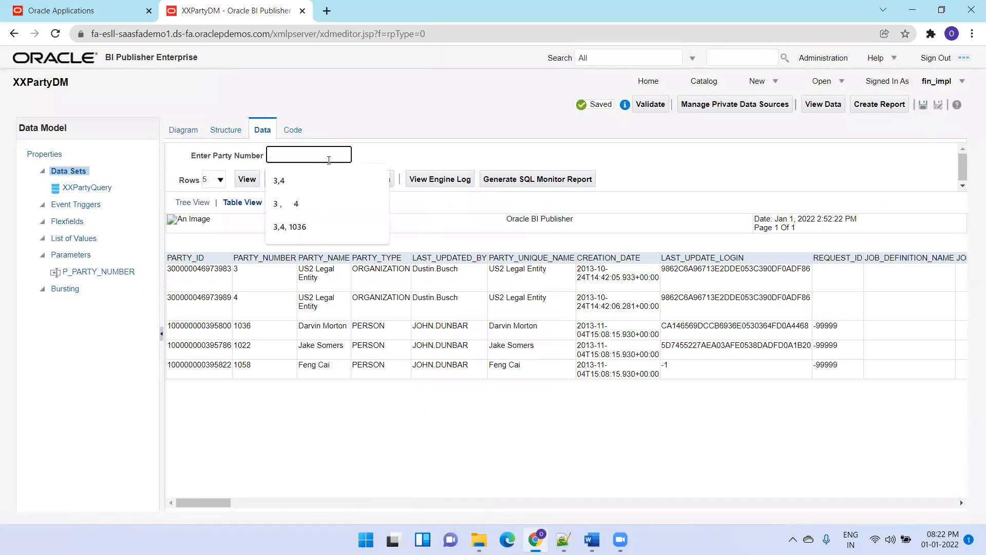
{"action": "type", "text": "105"}
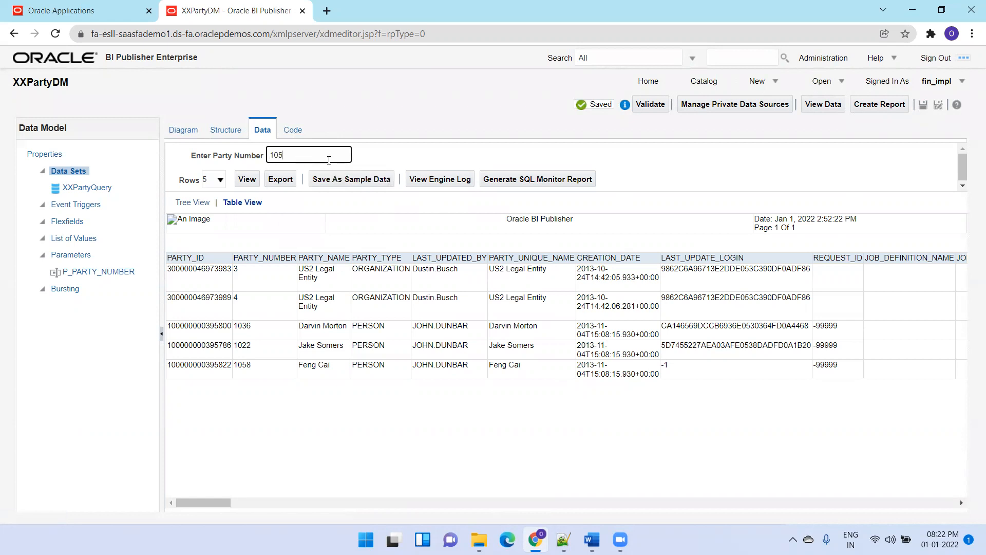
{"action": "type", "text": "1058, 1022"}
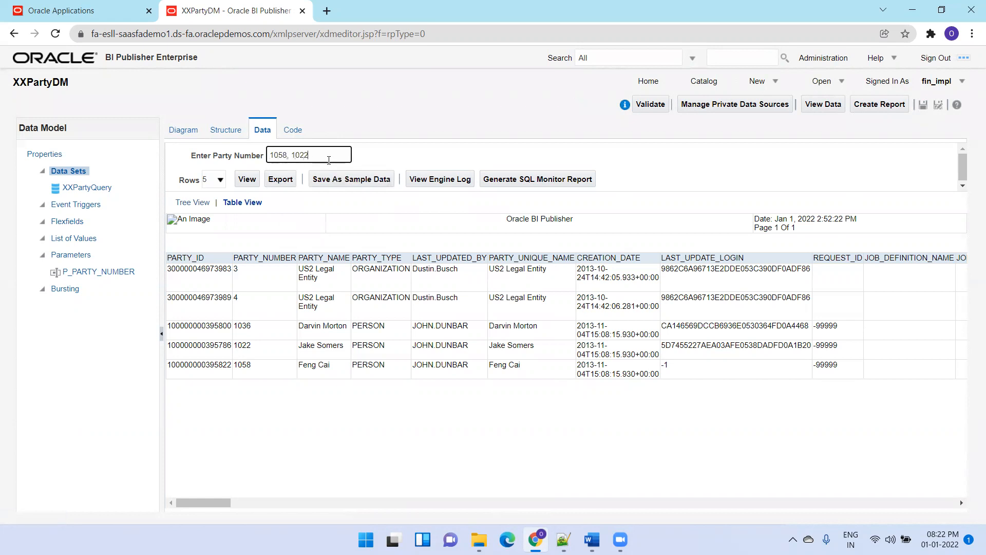
{"action": "left_click", "coordinate": [247, 179]}
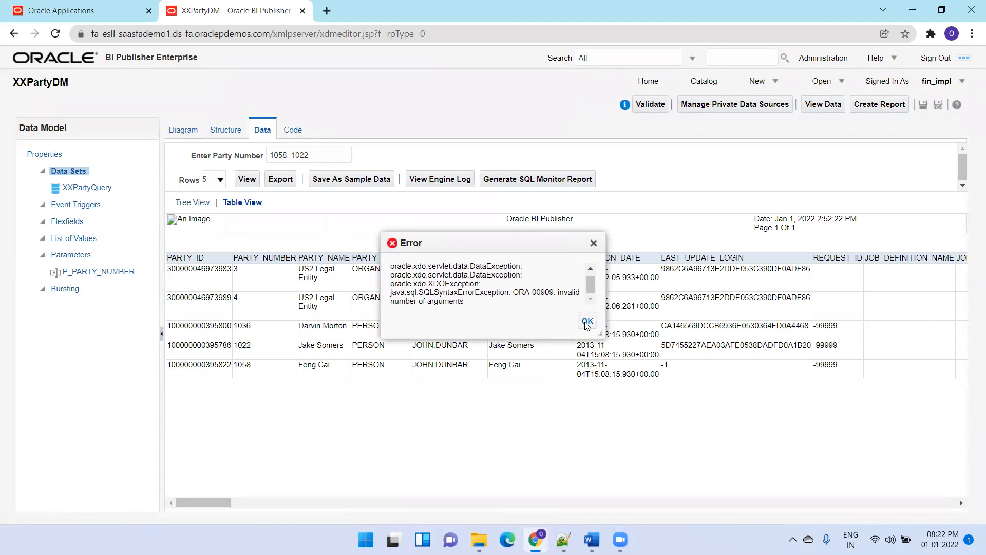
{"action": "left_click", "coordinate": [585, 322]}
{"action": "type", "text": "3,4"}
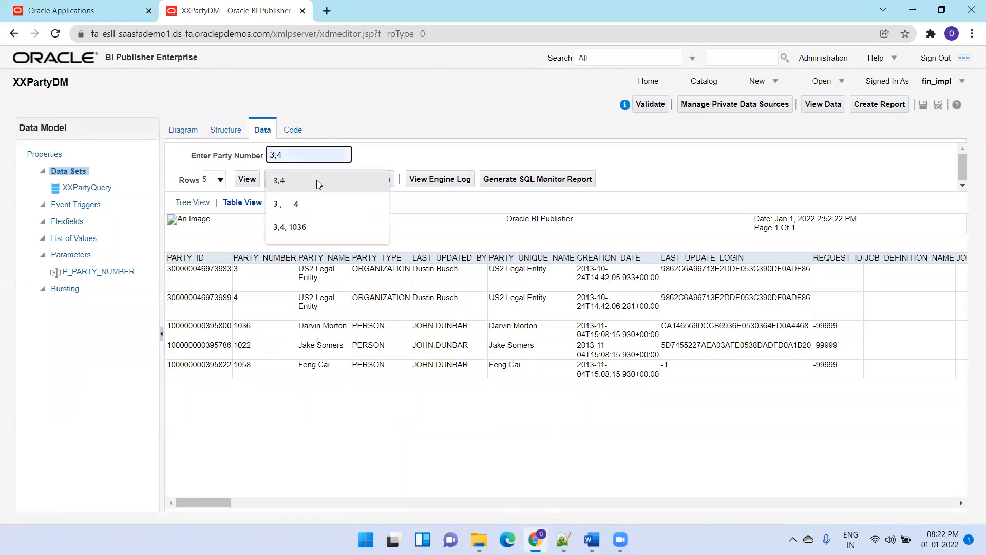
{"action": "left_click", "coordinate": [247, 178]}
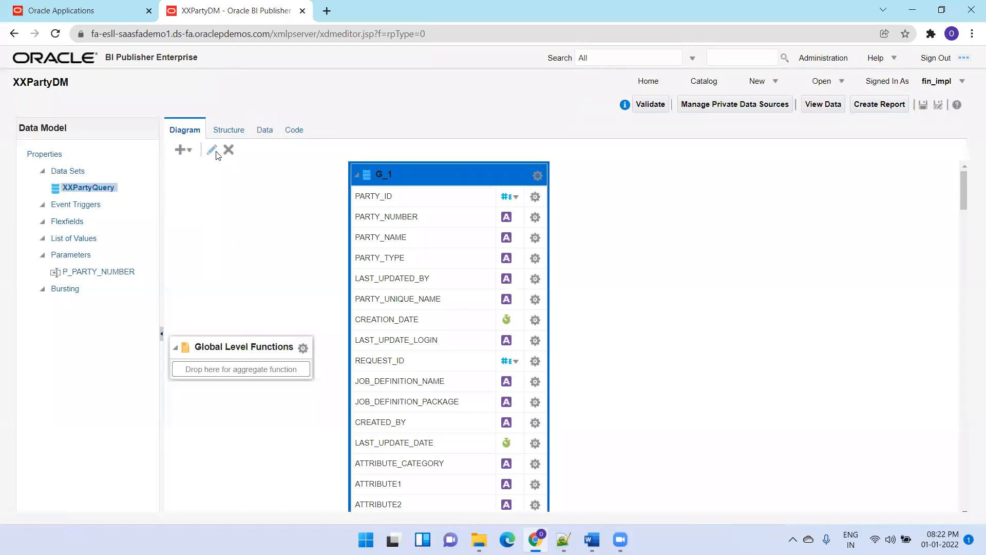
Step: Edit XXPartyQuery so its filter reads party_number IN (:P_PARTY_NUMBER), without NVL
{"action": "left_click", "coordinate": [212, 149]}
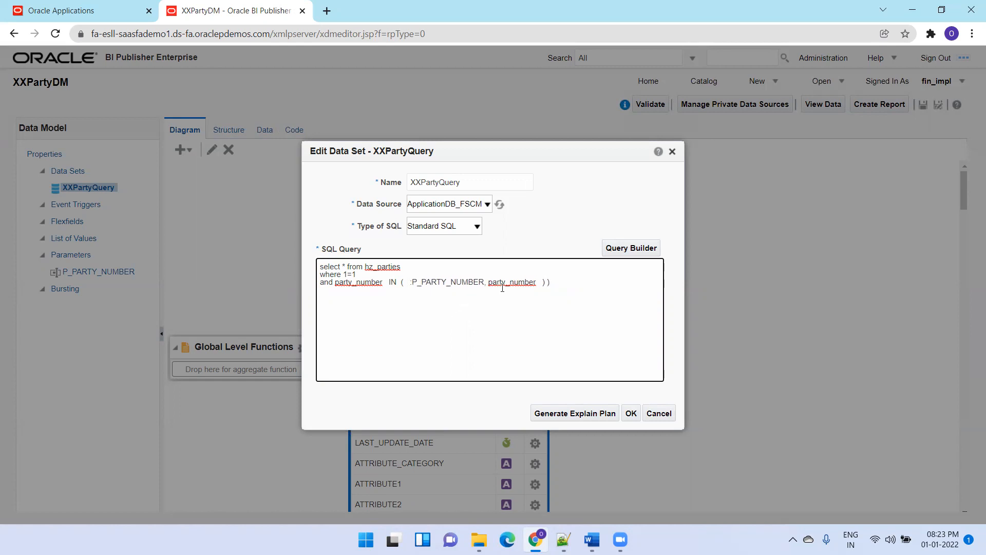
{"action": "key", "text": "Backspace"}
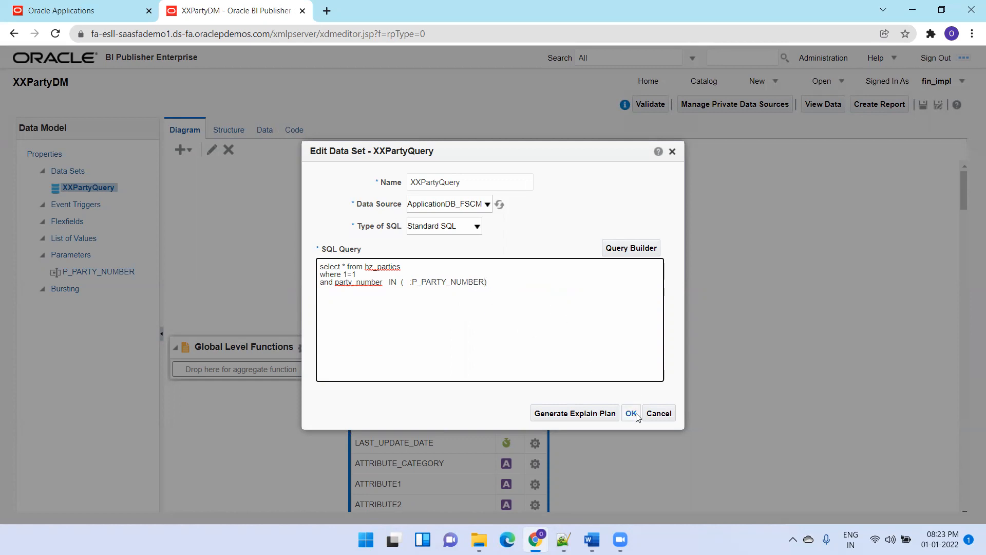
{"action": "left_click", "coordinate": [631, 413]}
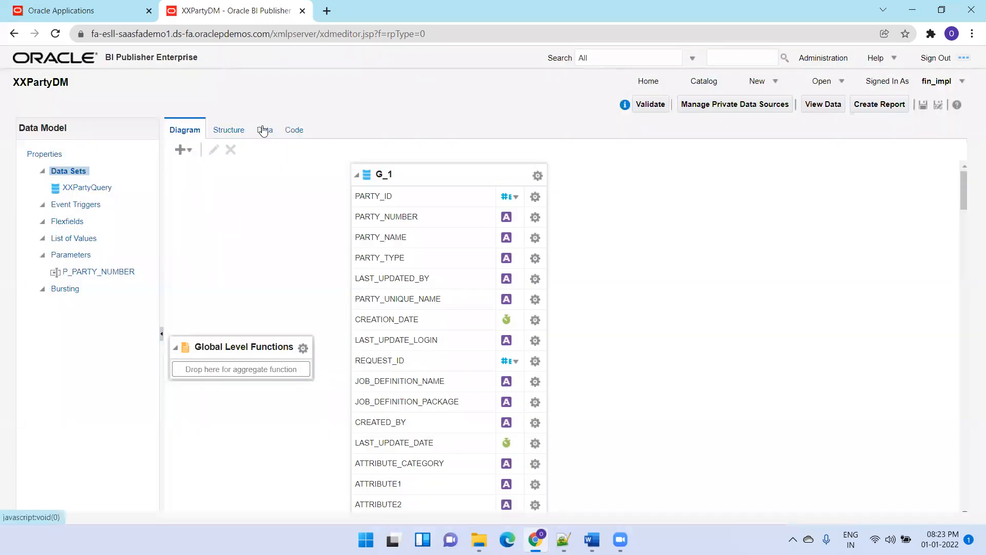
Step: Preview parties 3,4, save XXPartyDM, and open the P_PARTY_NUMBER parameter settings
{"action": "left_click", "coordinate": [262, 130]}
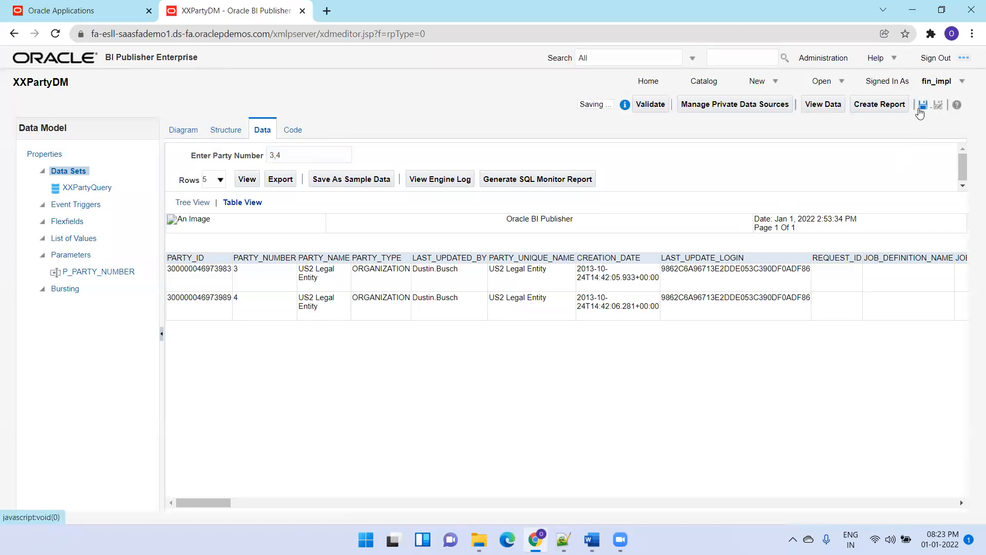
{"action": "left_click", "coordinate": [922, 104]}
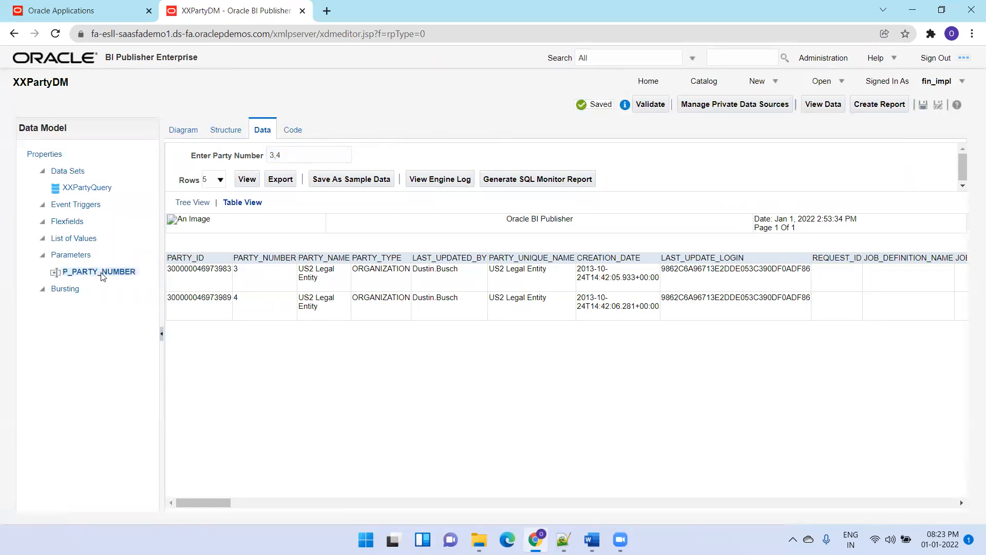
{"action": "left_click", "coordinate": [98, 271]}
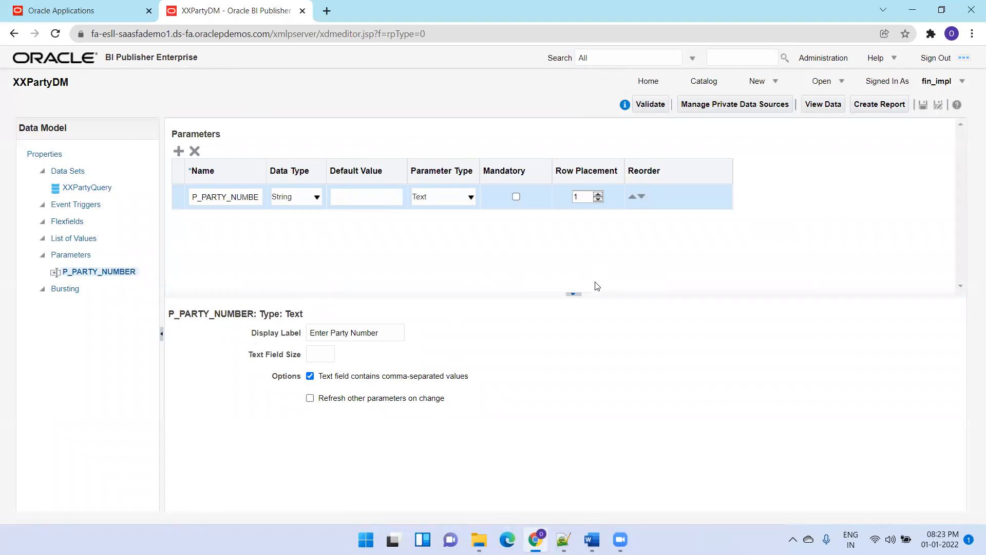
{"action": "mouse_move", "coordinate": [475, 287]}
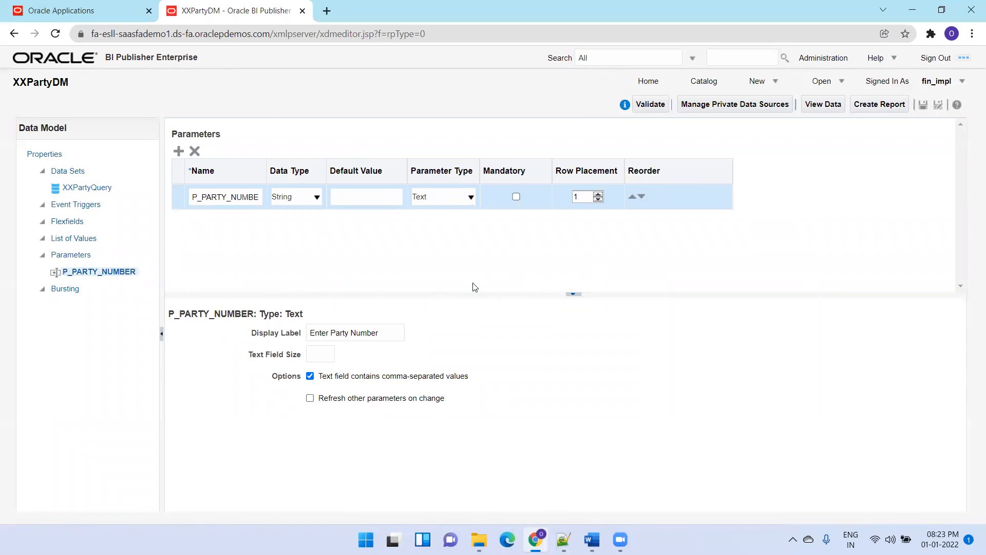
{"action": "mouse_move", "coordinate": [497, 289]}
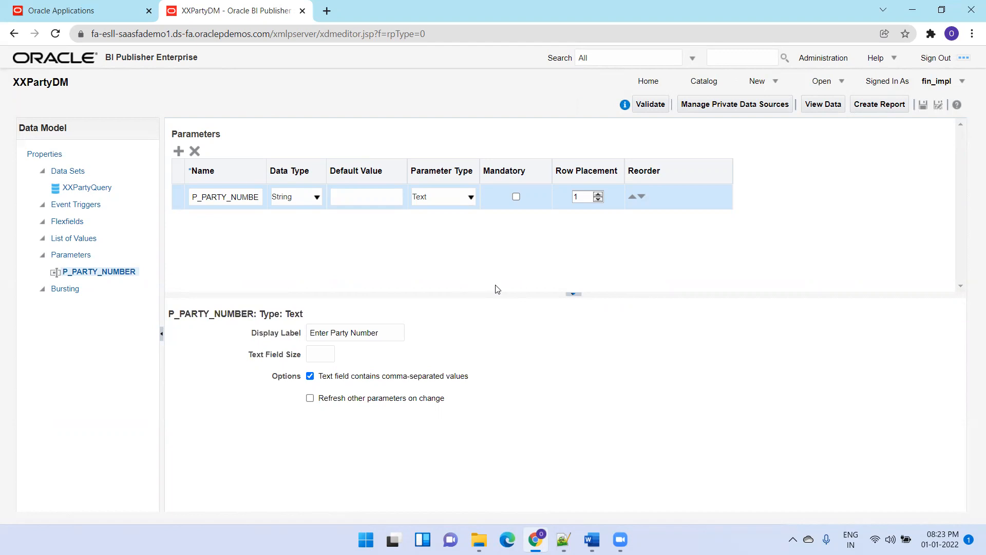
{"action": "mouse_move", "coordinate": [446, 331]}
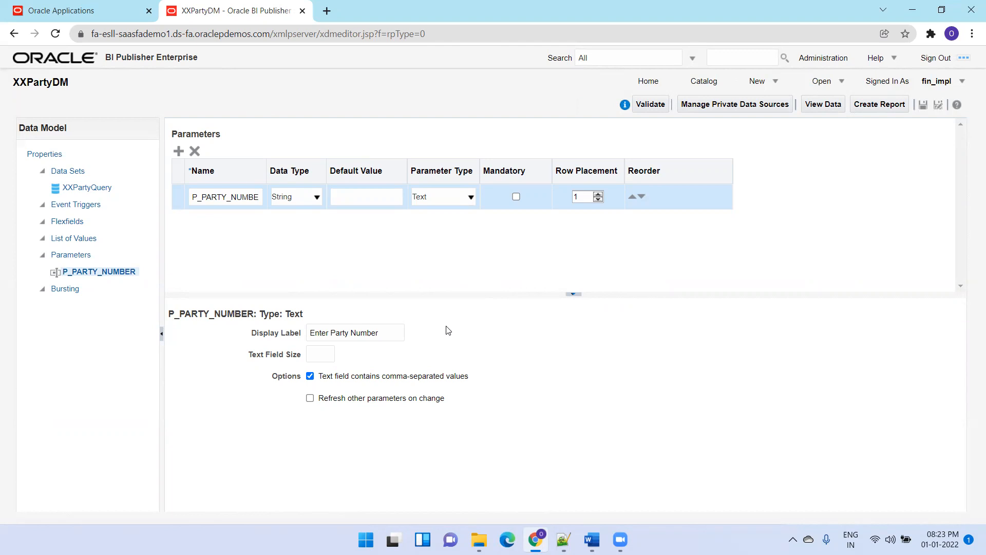
{"action": "mouse_move", "coordinate": [702, 440]}
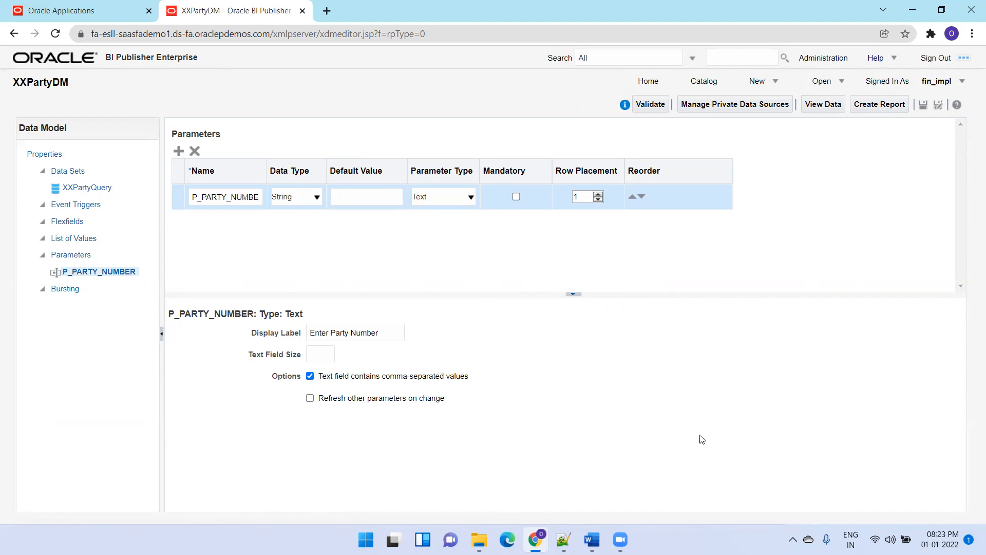